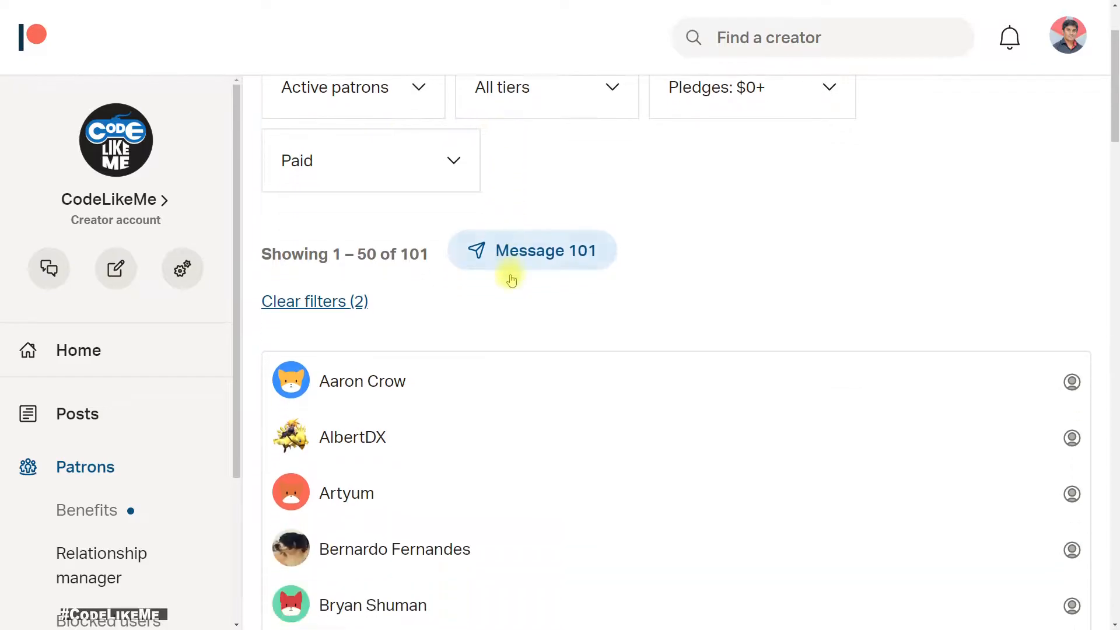
# Page through the 101 paid active patrons to page 2, then to the last page
pyautogui.scroll(-3)
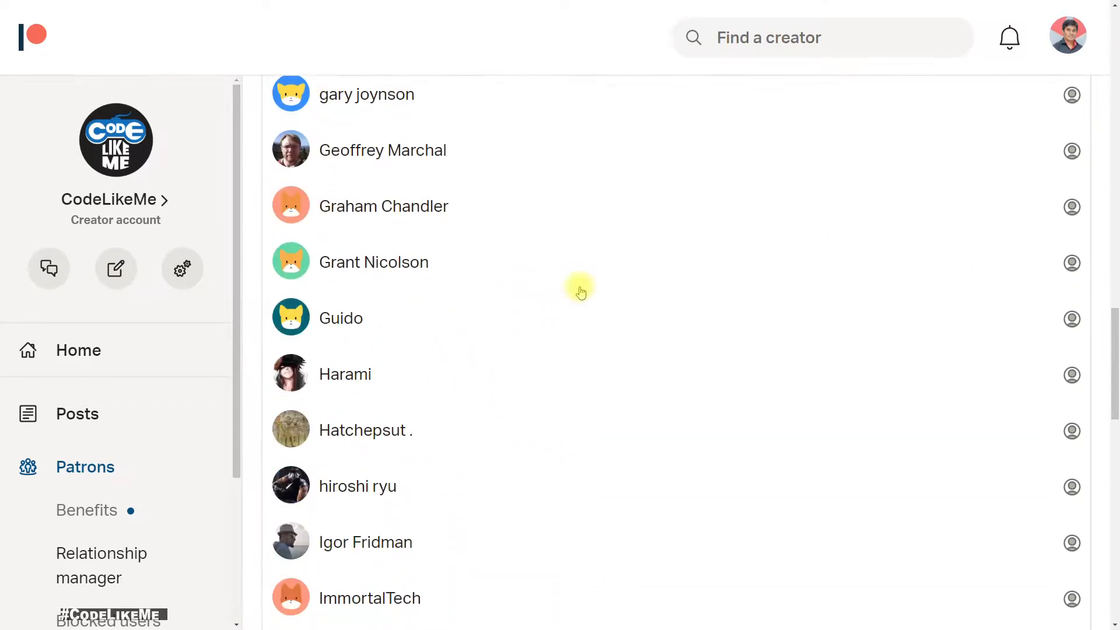
pyautogui.click(677, 544)
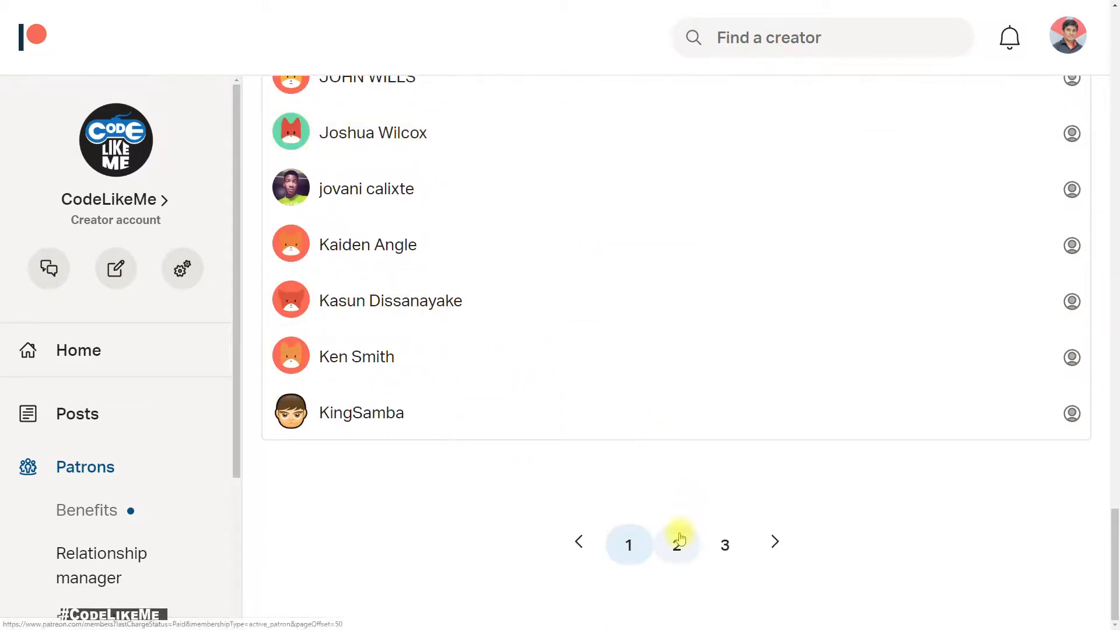
pyautogui.click(676, 544)
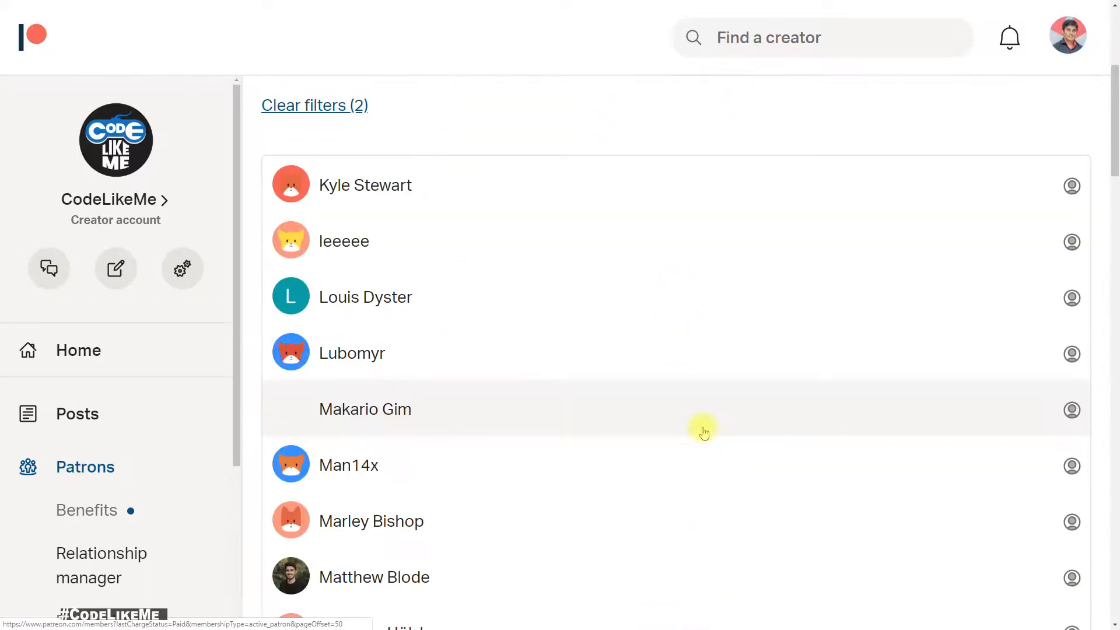
pyautogui.scroll(-3)
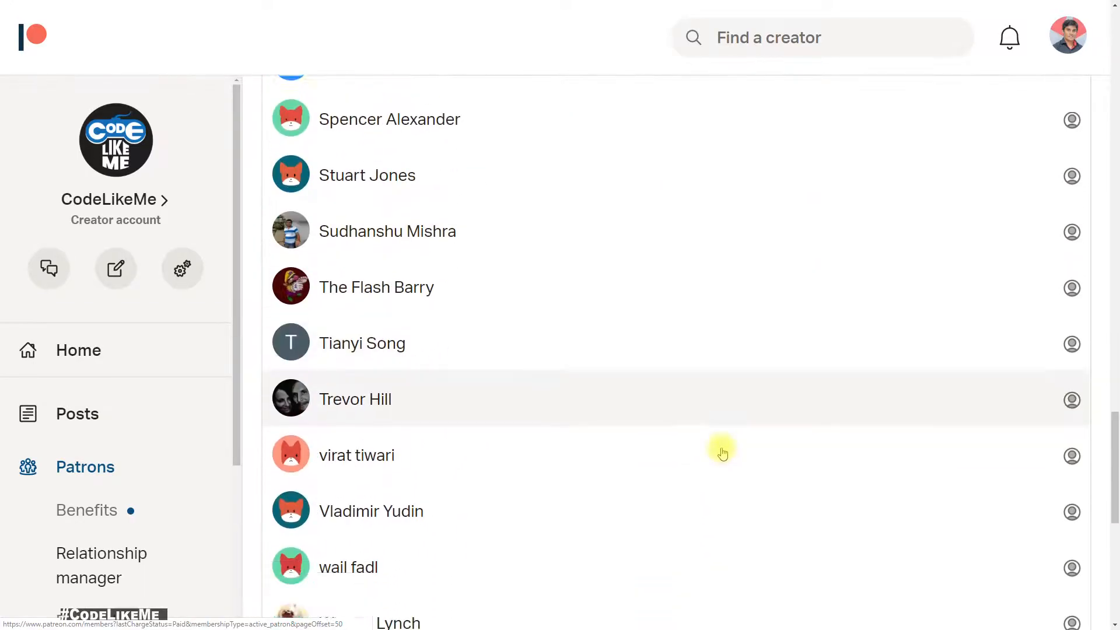
pyautogui.click(725, 616)
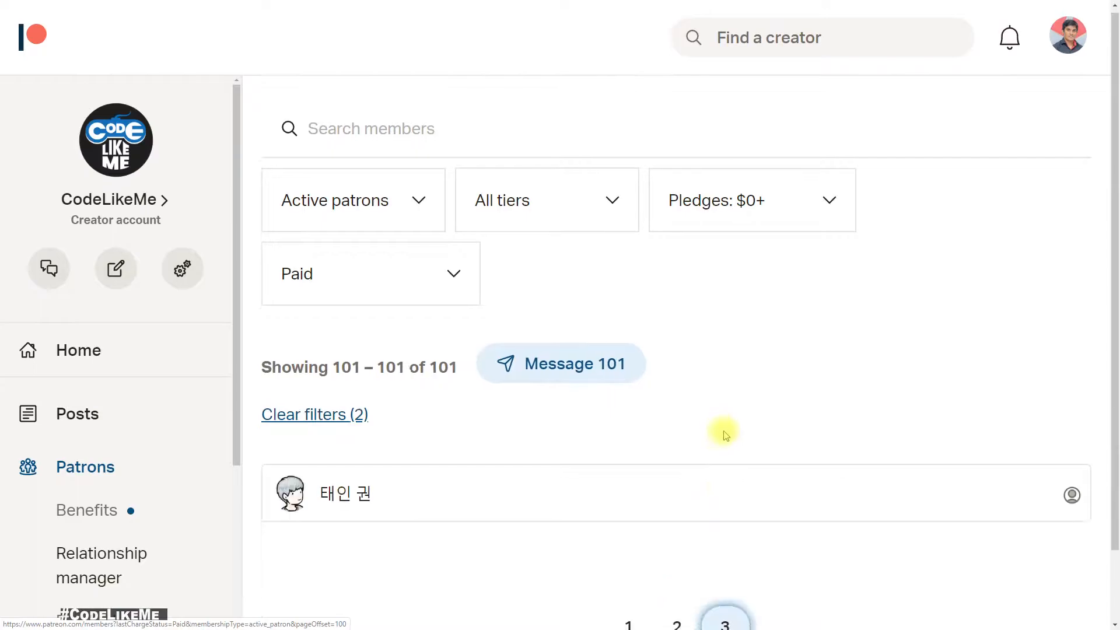
pyautogui.scroll(-3)
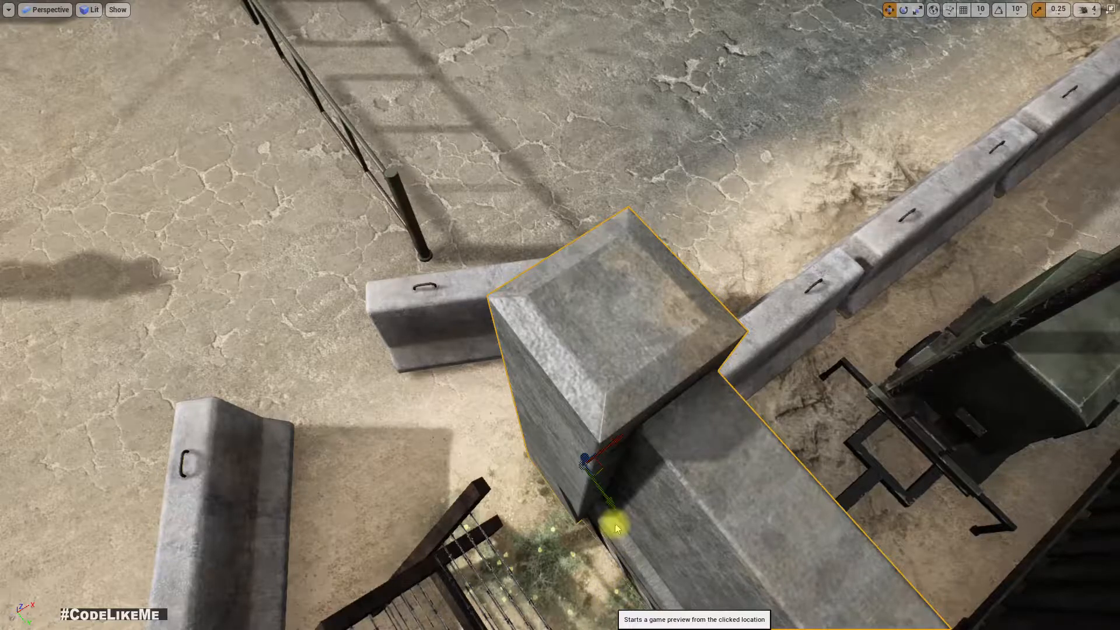
# Select the large Cube actor placed beside the concrete barriers in the level
pyautogui.click(616, 527)
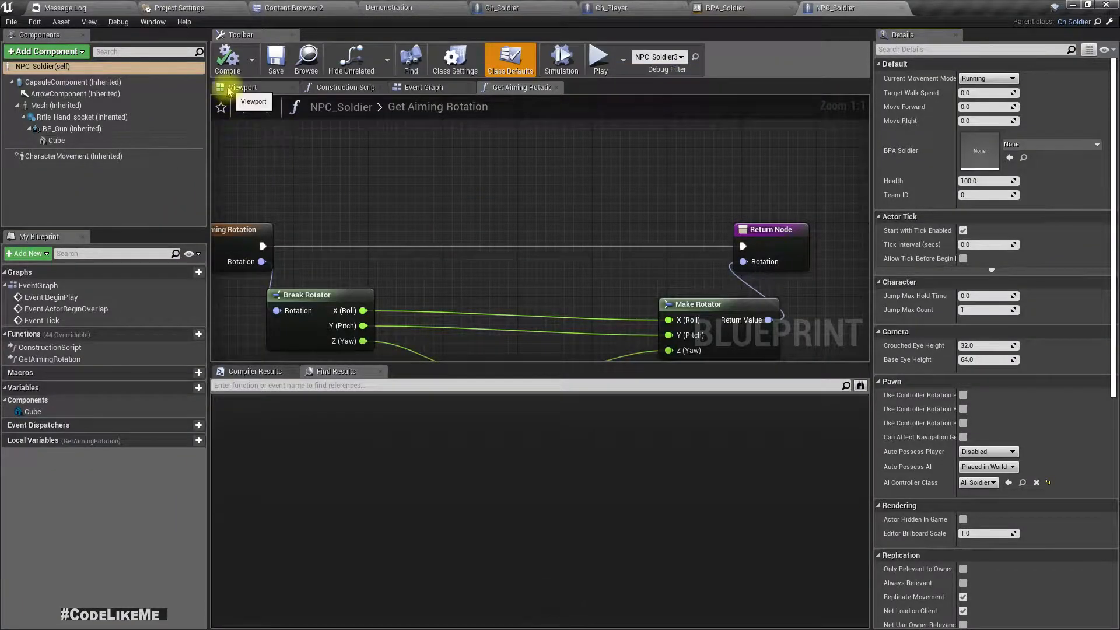
# Switch to the Demonstration level and bring up Play From Here on the white slab
pyautogui.click(293, 8)
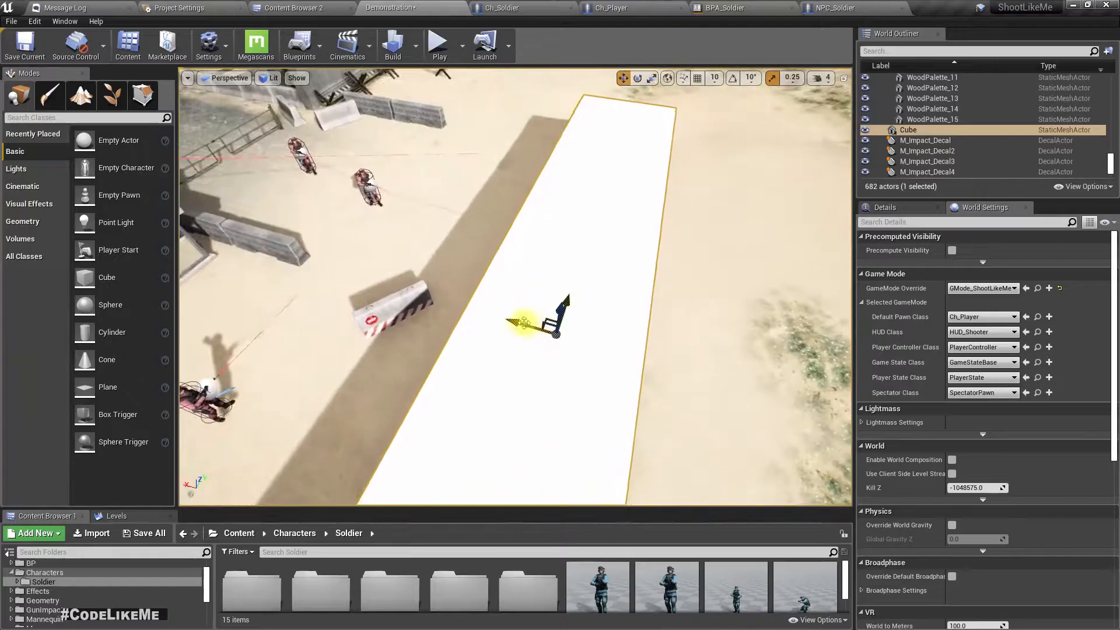
pyautogui.rightClick(532, 321)
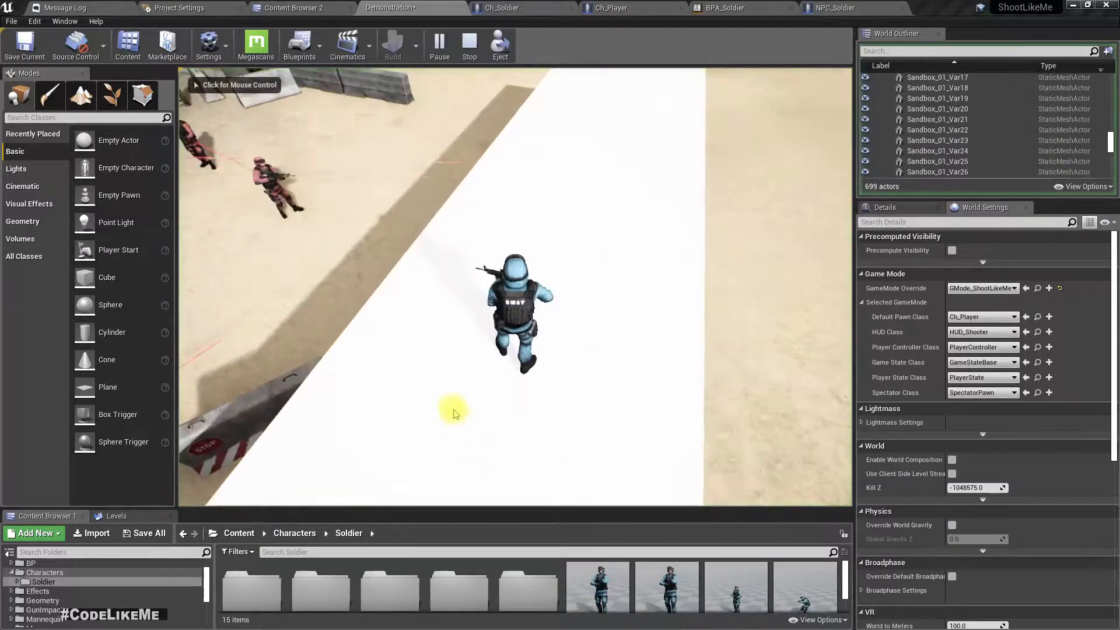
# Control the player on the slab, watch NPC aim lines, then return to BPA_Soldier
pyautogui.click(454, 413)
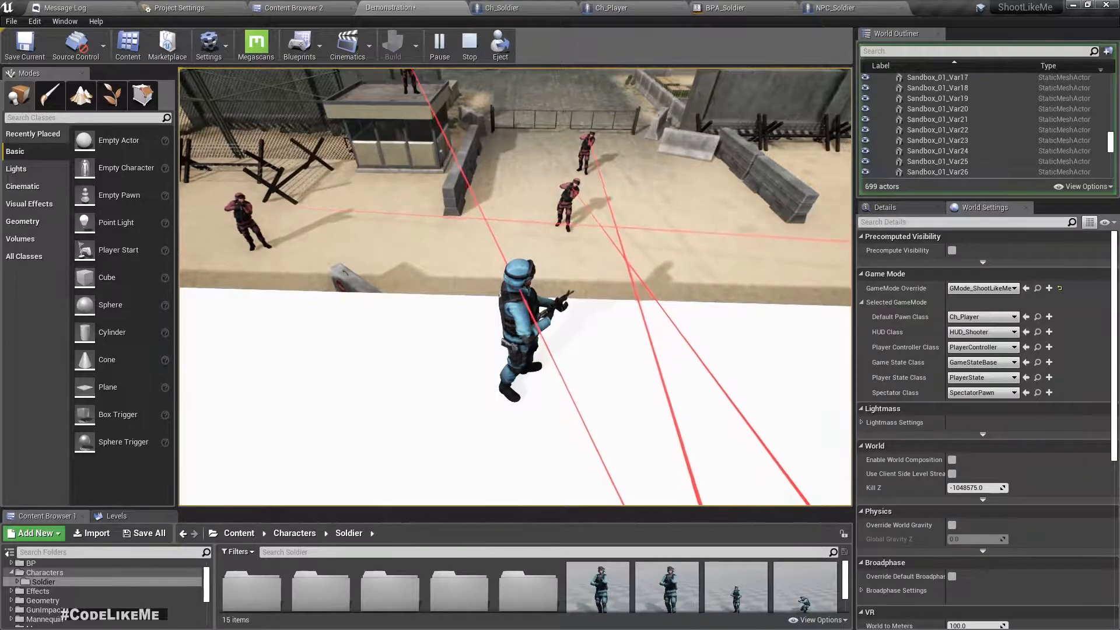
pyautogui.click(722, 7)
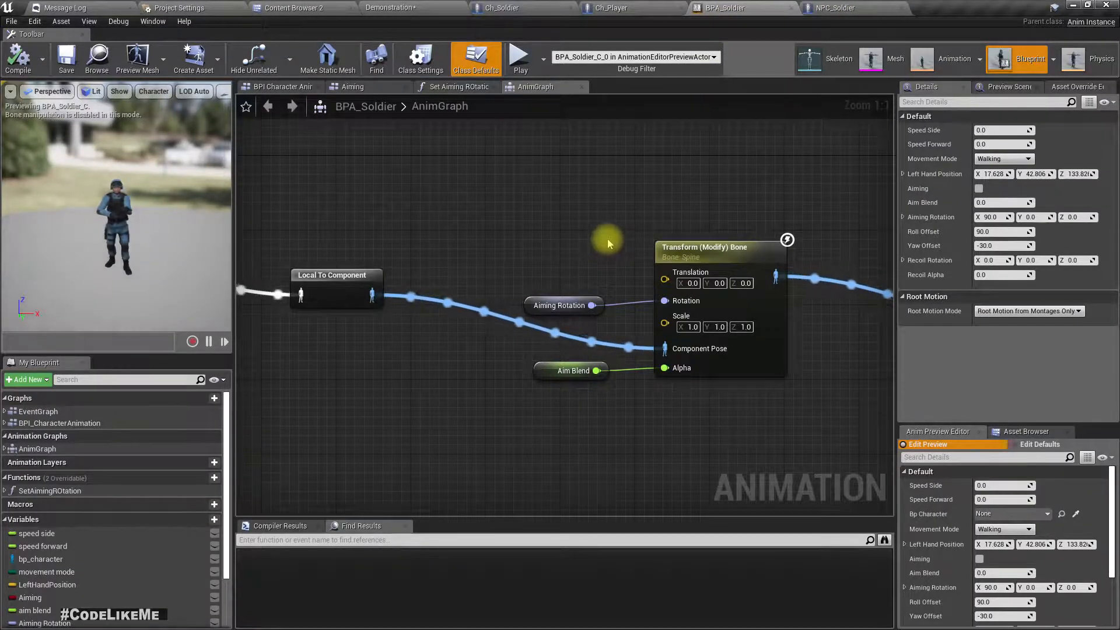
pyautogui.moveTo(575, 157)
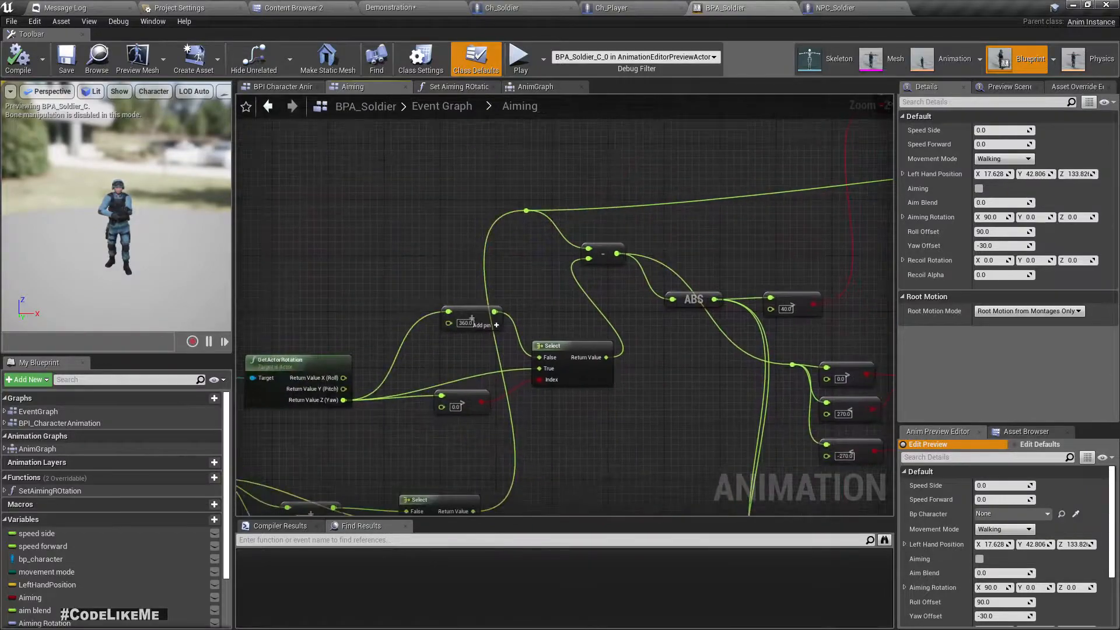
# Inspect the 360 addition node in the Aiming graph, then stop the running test
pyautogui.click(517, 59)
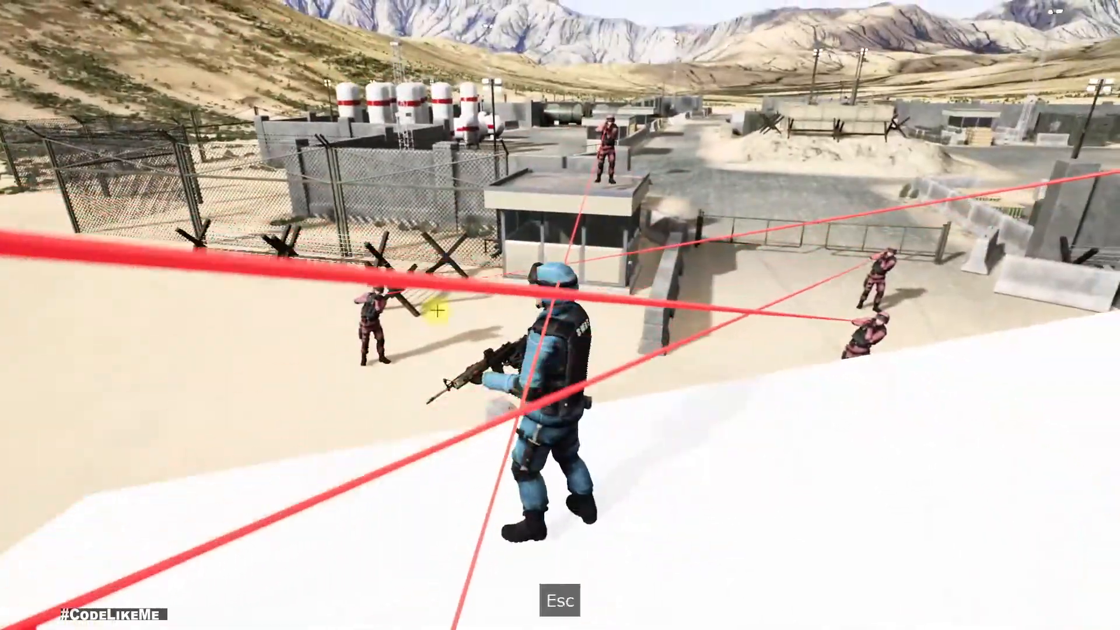
pyautogui.press('F11')
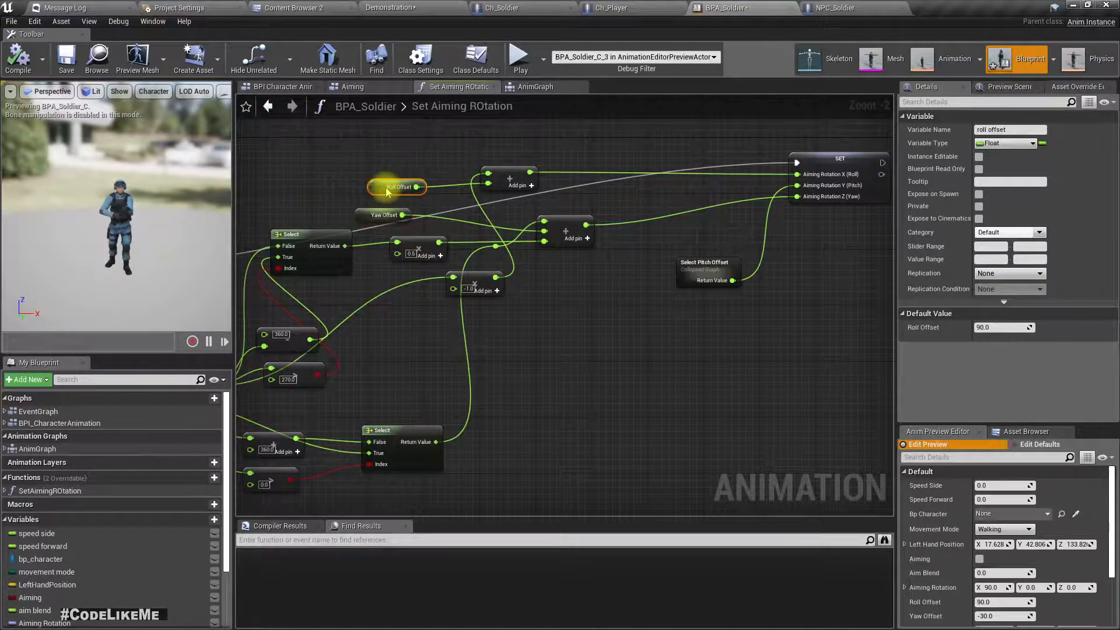
# Check the Roll Offset and Yaw Offset defaults, then switch to BPA_Soldier_NPC
pyautogui.click(397, 186)
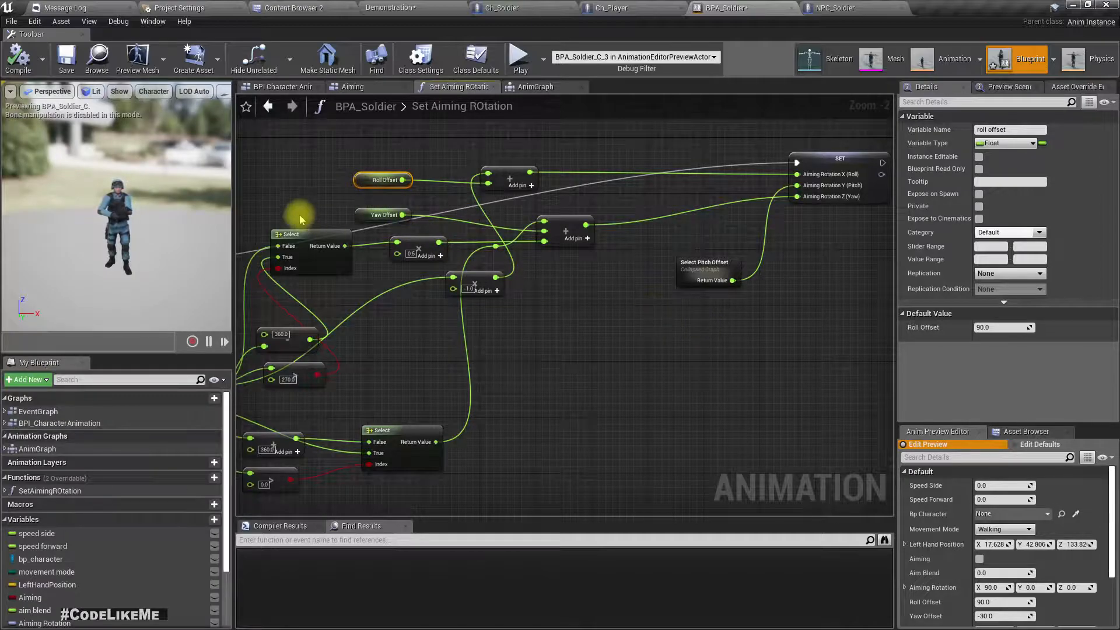
pyautogui.click(382, 215)
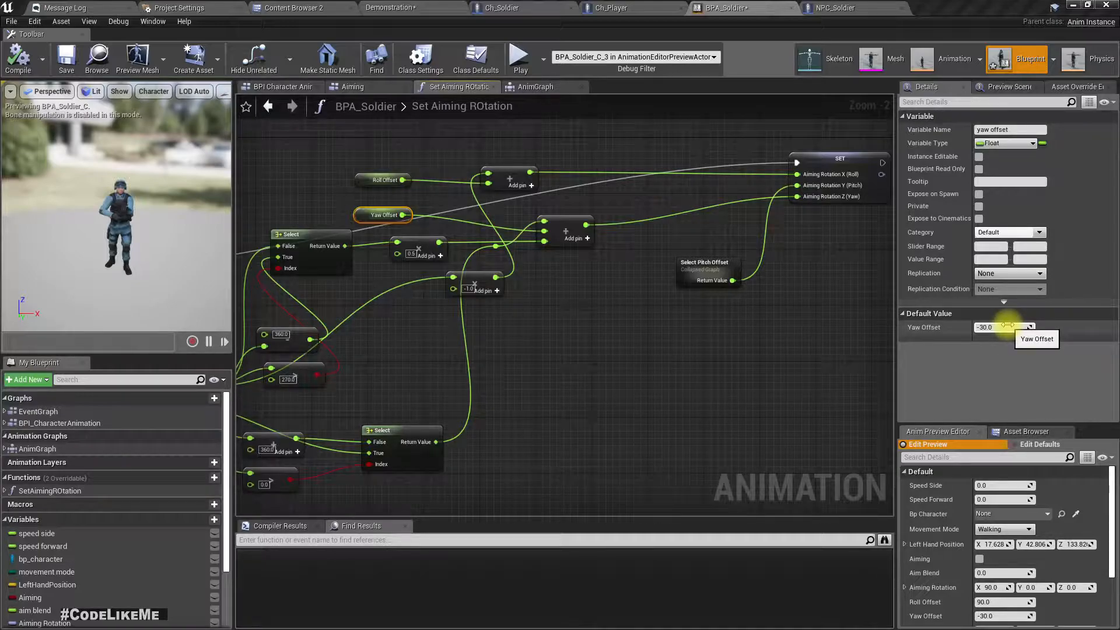
pyautogui.click(993, 328)
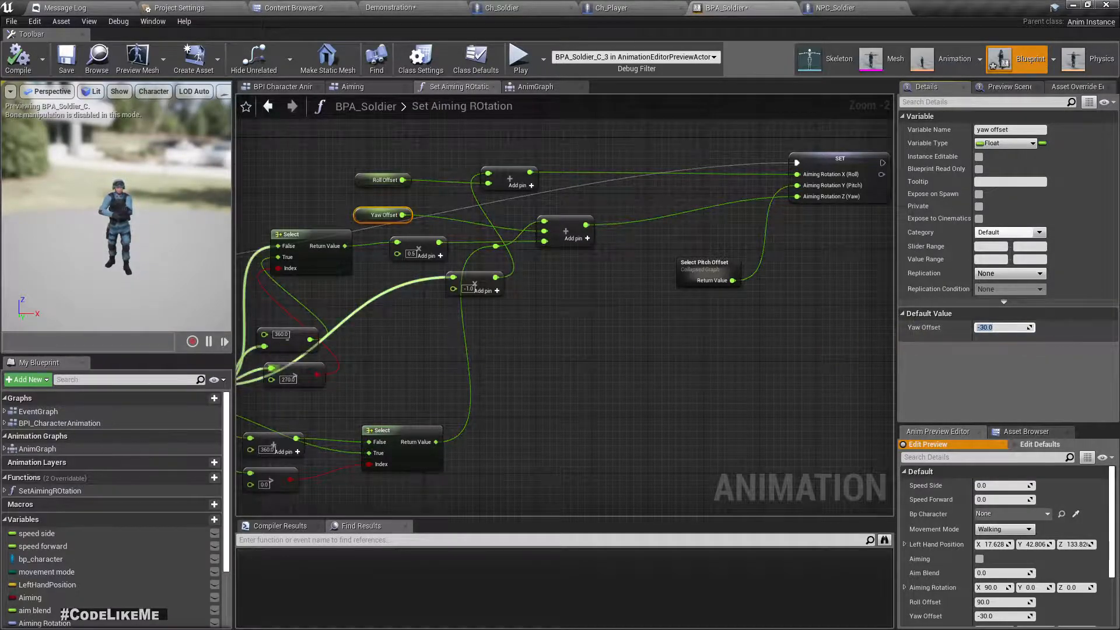
pyautogui.click(836, 7)
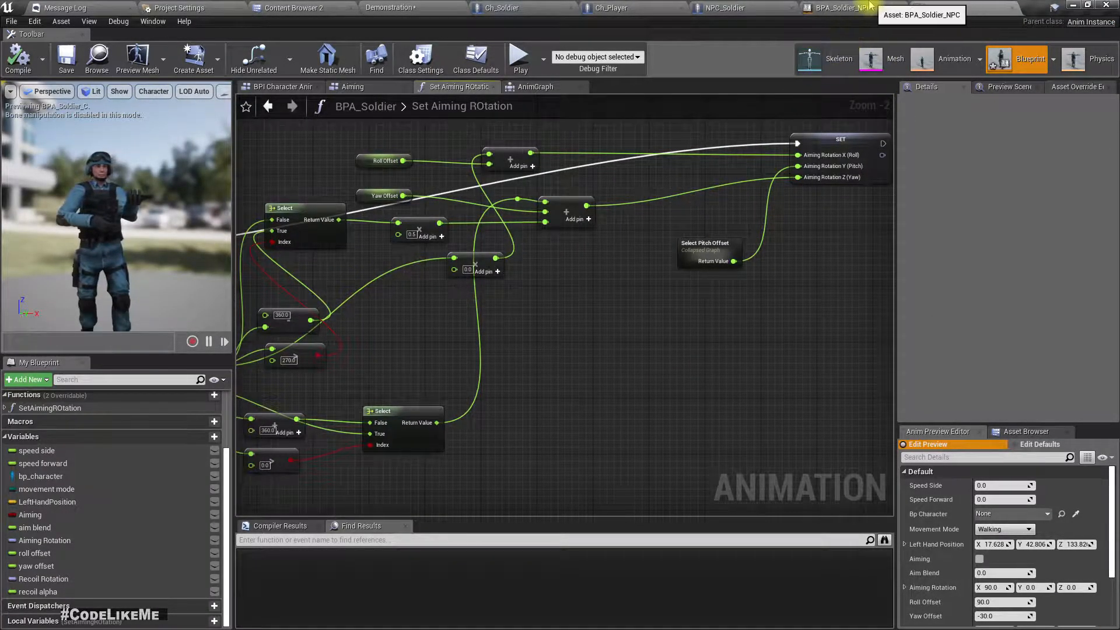
pyautogui.moveTo(1009, 8)
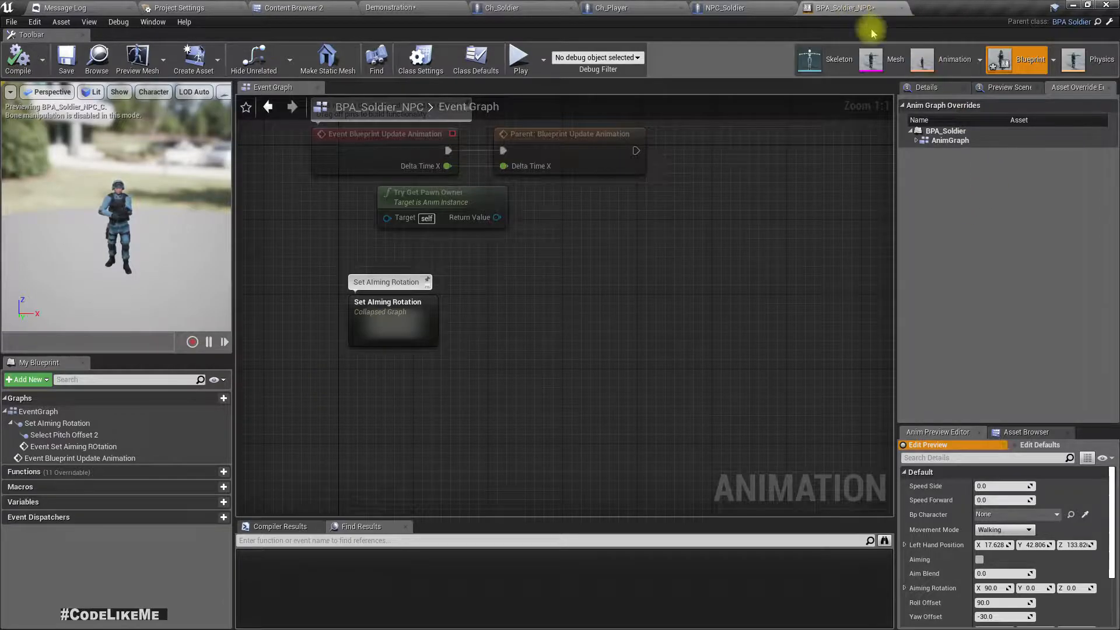
pyautogui.moveTo(505, 357)
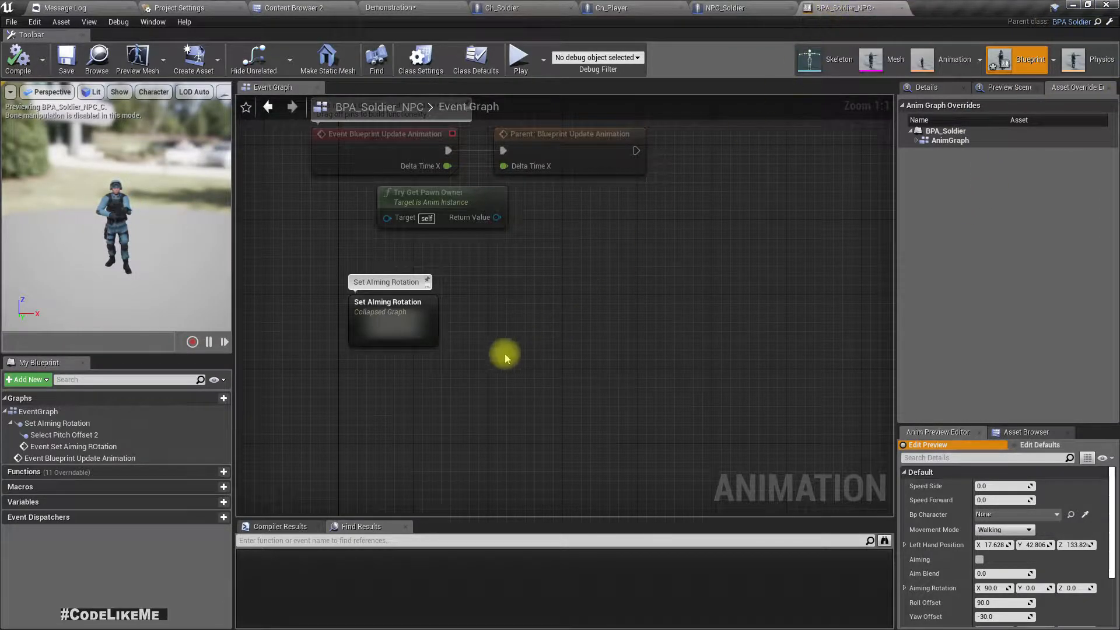
pyautogui.moveTo(979, 13)
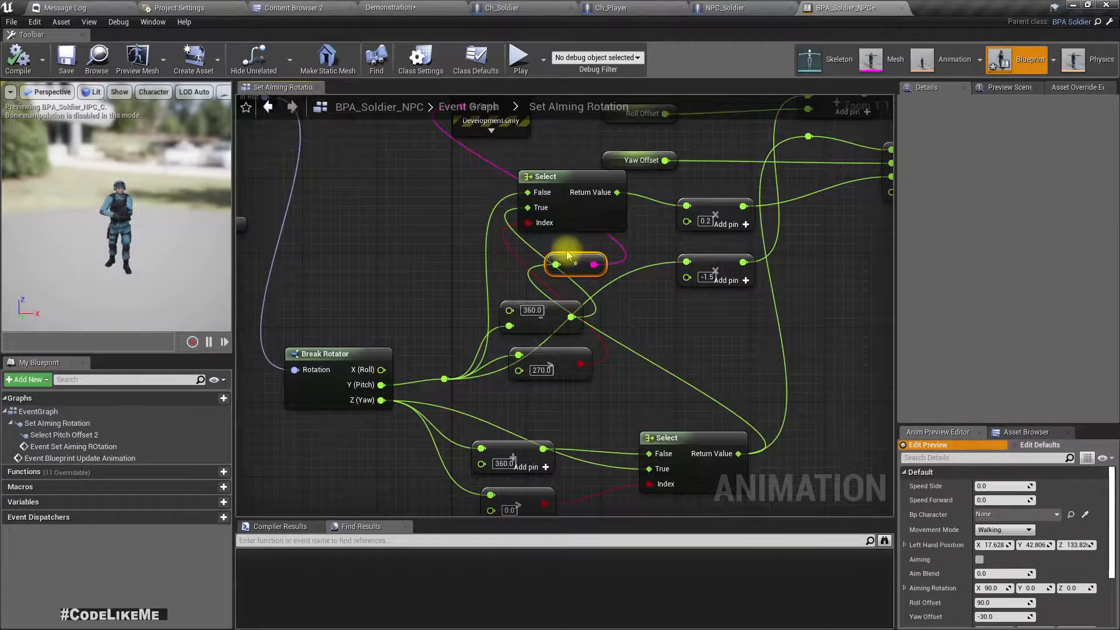
pyautogui.moveTo(577, 263)
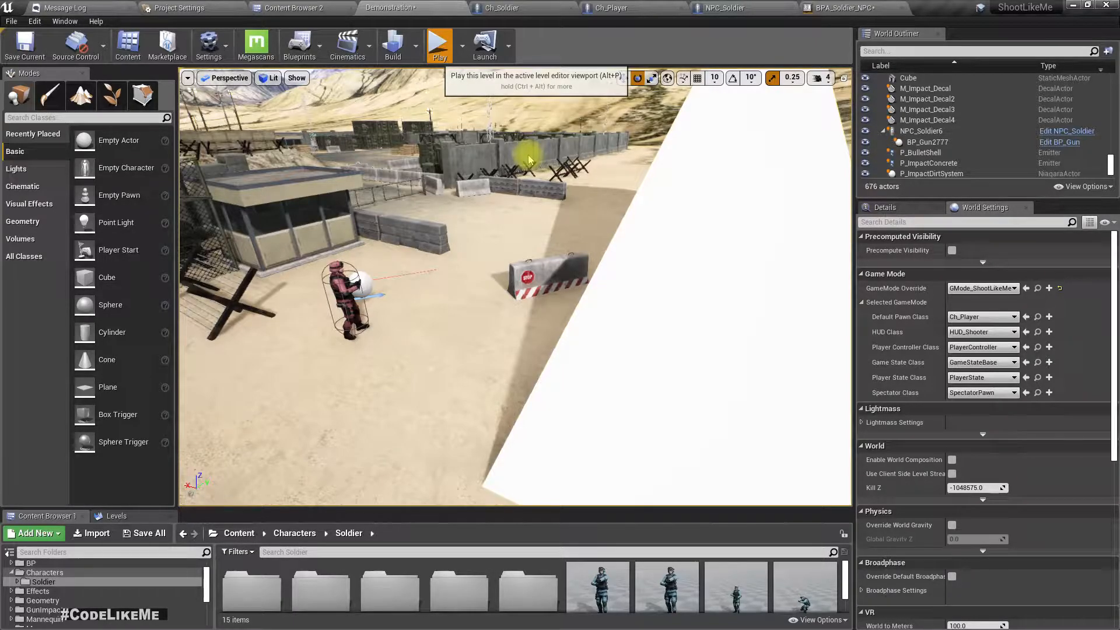
# Play the level to test aiming, then switch to the BPA_Soldier Aiming graph
pyautogui.click(438, 45)
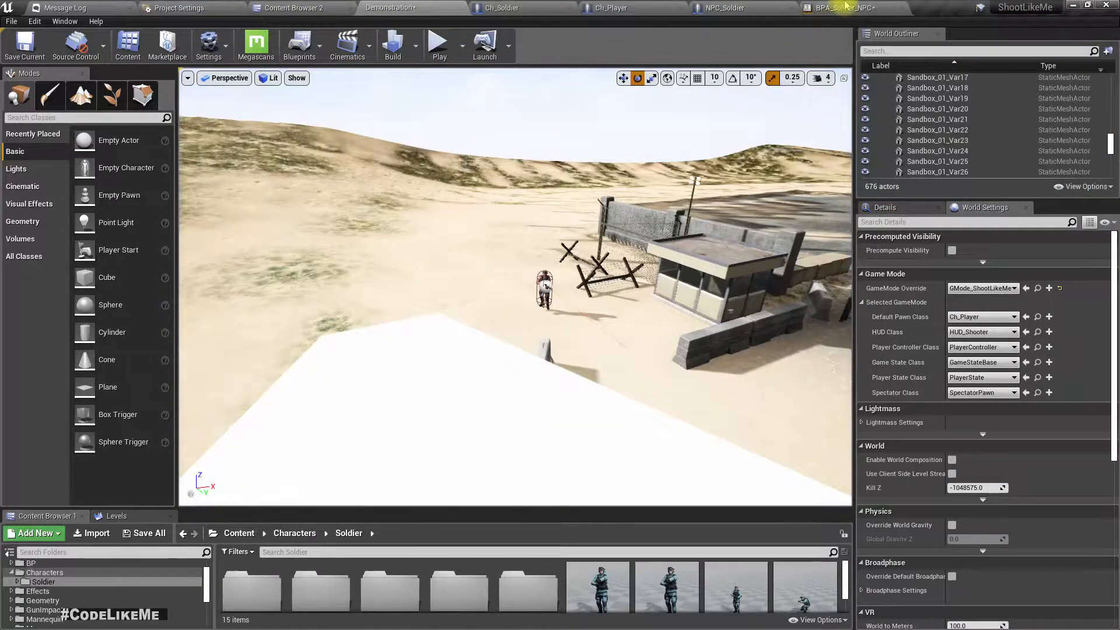
pyautogui.click(843, 8)
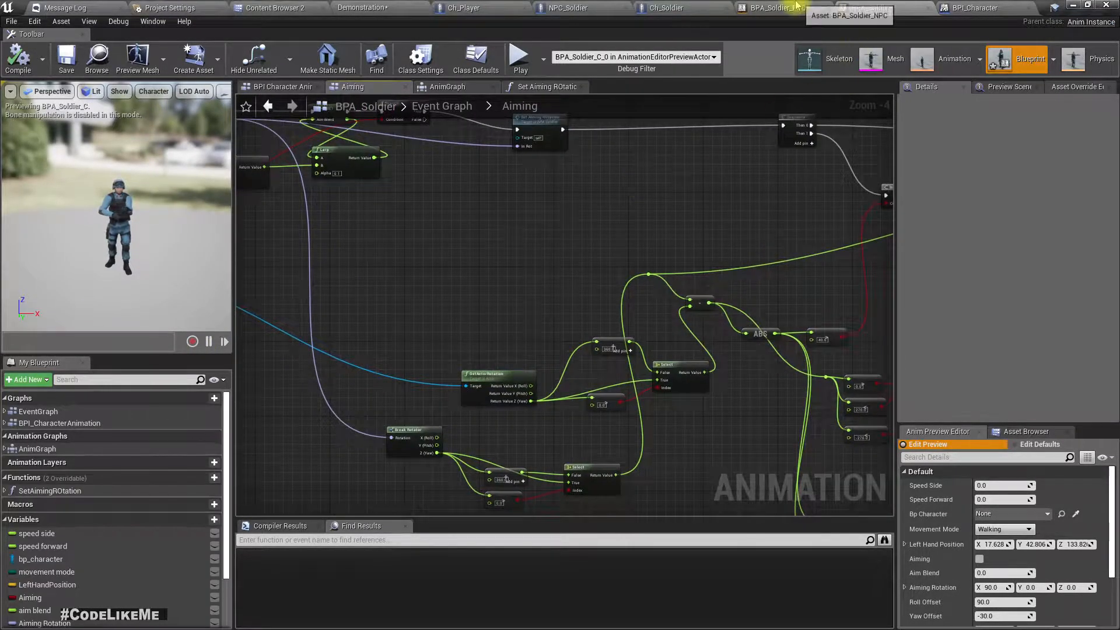
# View BPA_Soldier_NPC's 0.2 and -1.5 pitch multipliers, then return to the level
pyautogui.click(768, 8)
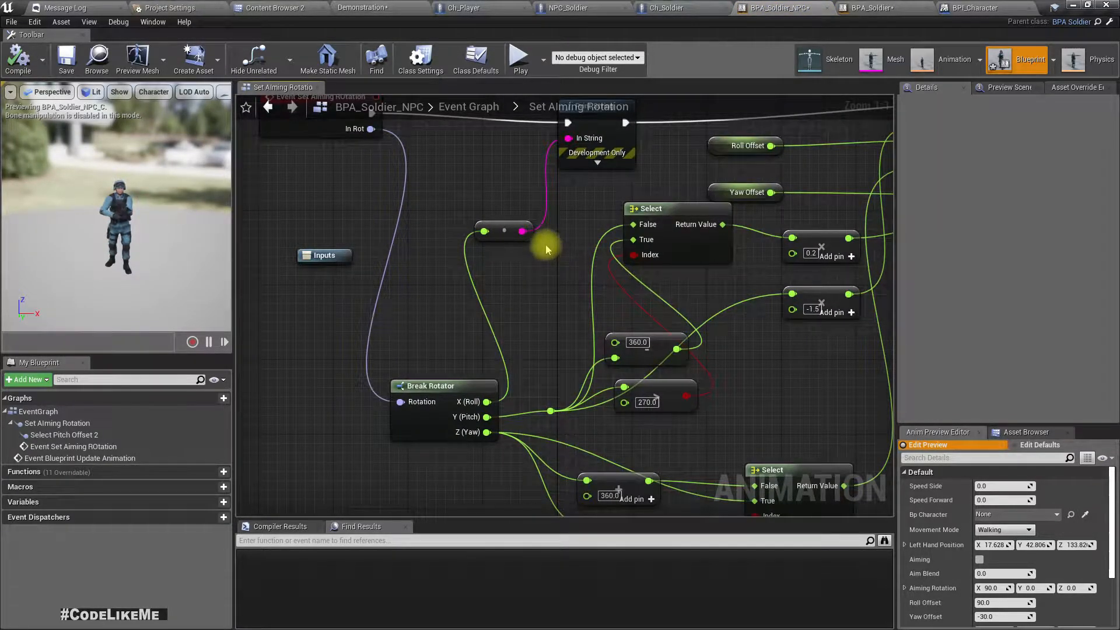
pyautogui.moveTo(471, 303)
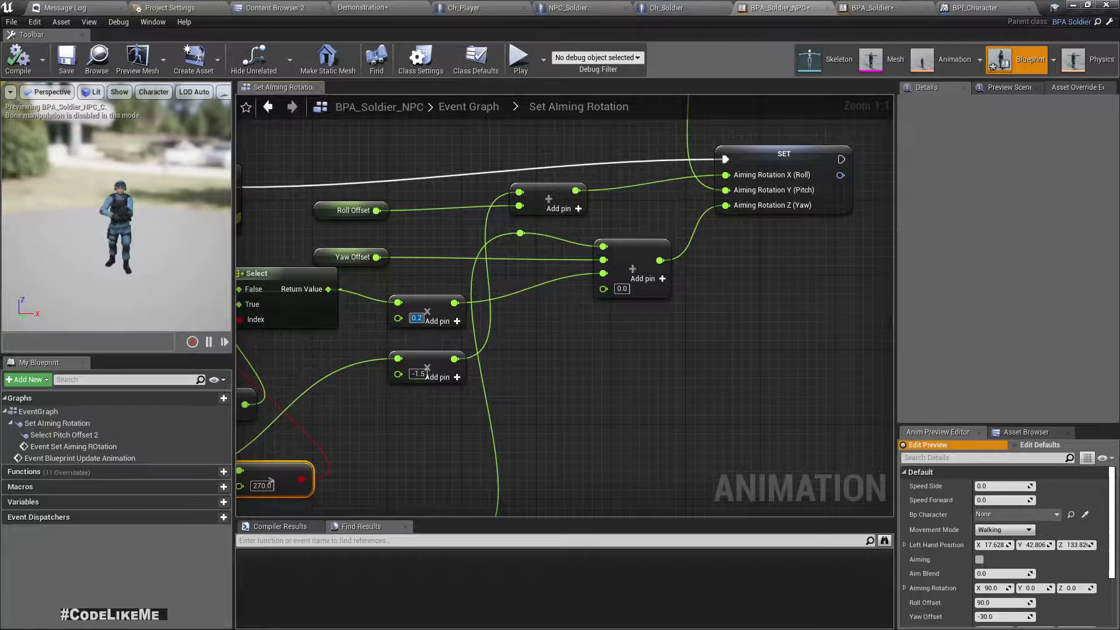
pyautogui.click(1025, 7)
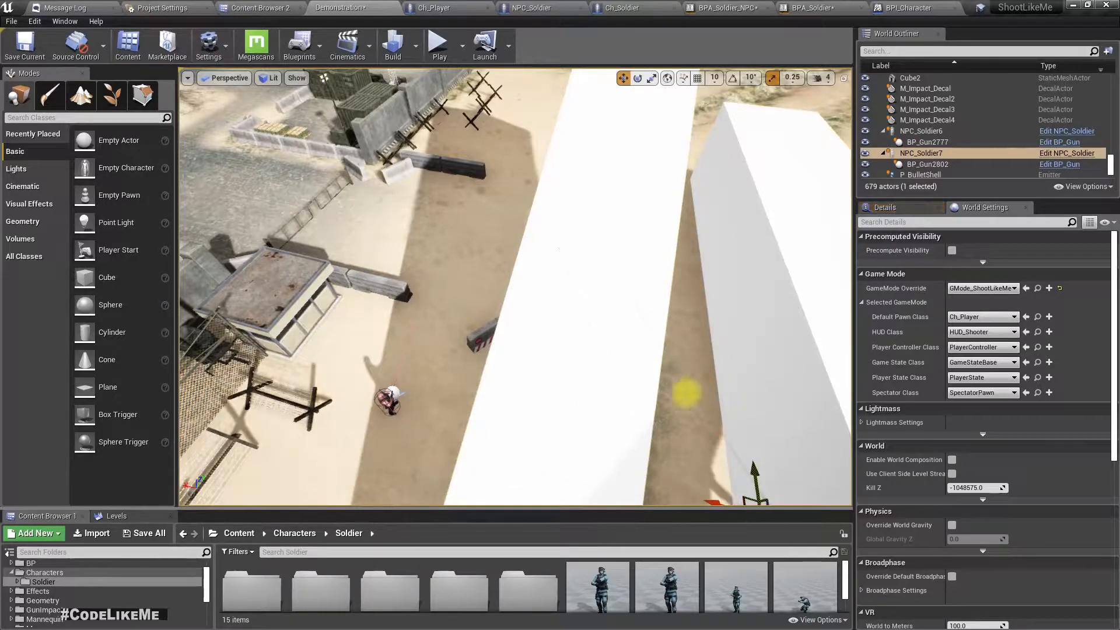
# Undo the extra NPC_Soldier7 and its gun, then play the level with NPC_Soldier6 on the wall
pyautogui.press('ctrl+z')
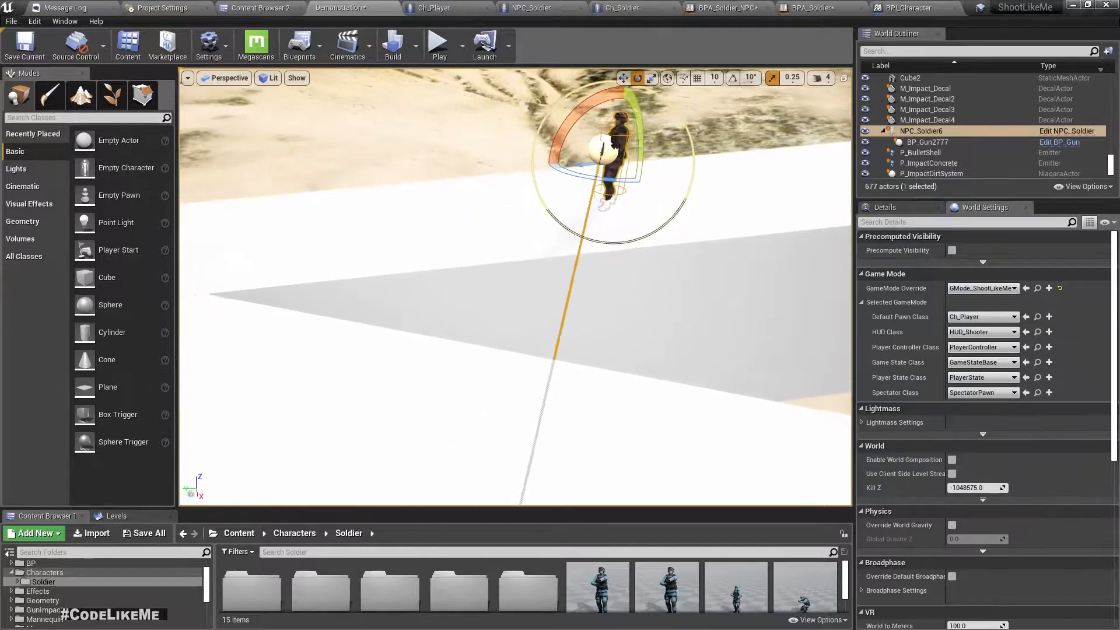
pyautogui.press('alt+p')
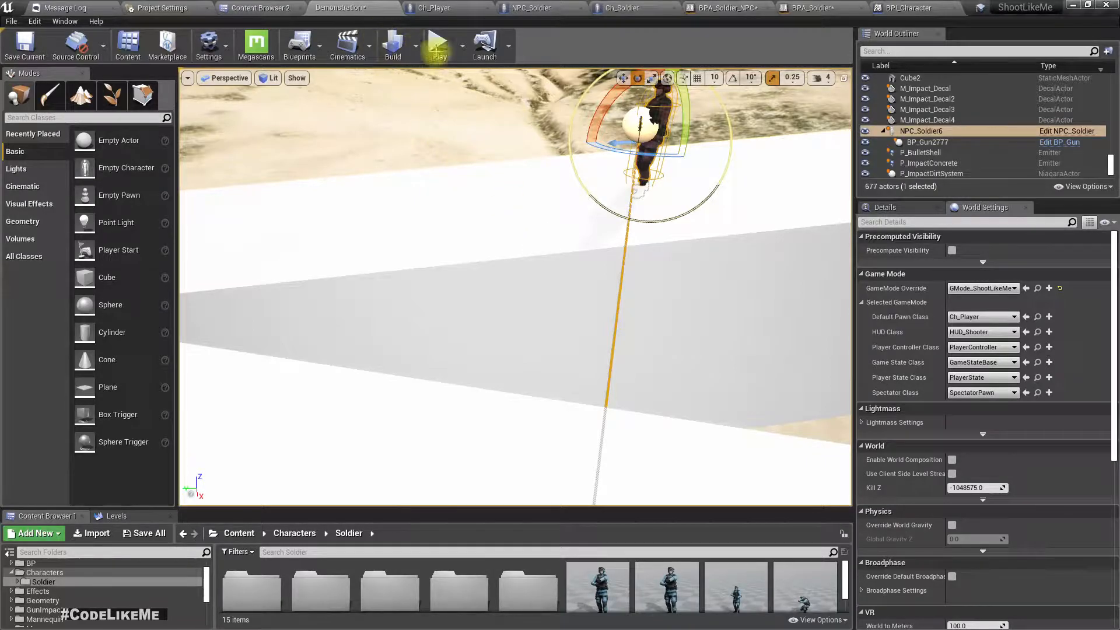
pyautogui.click(438, 45)
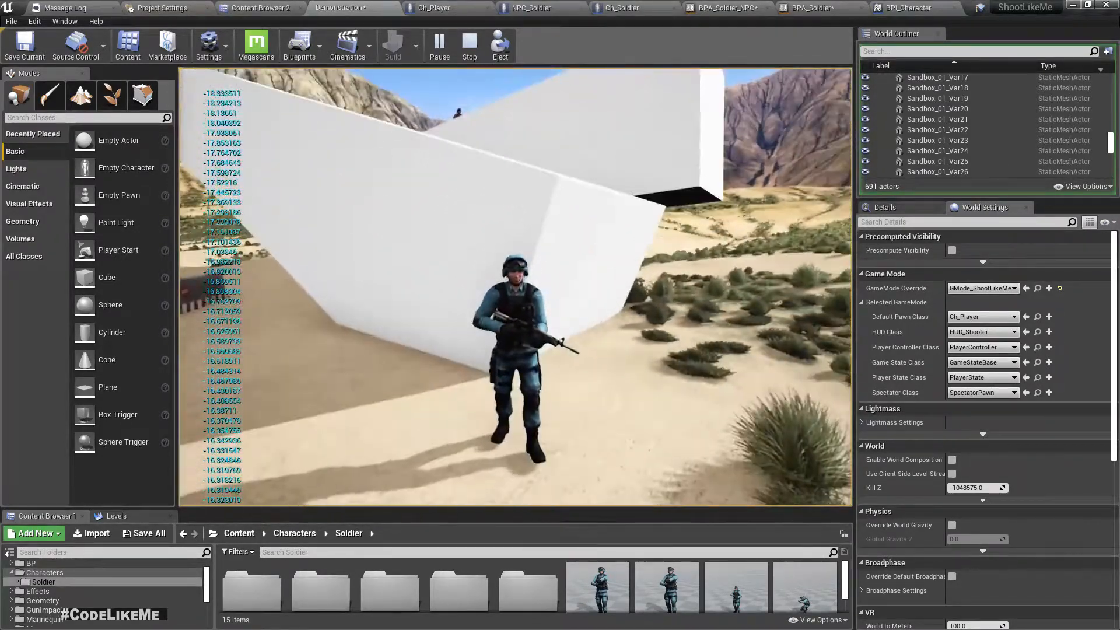
# Stop the play session and reopen BPA_Soldier_NPC's Set Aiming Rotation graph
pyautogui.click(469, 42)
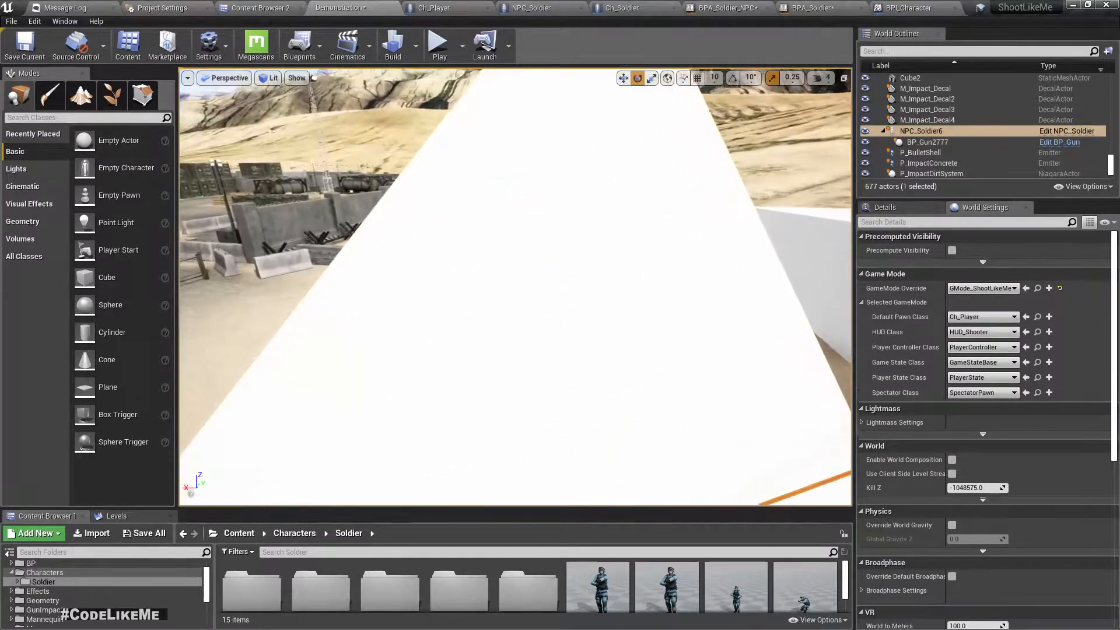
pyautogui.press('Alt+p')
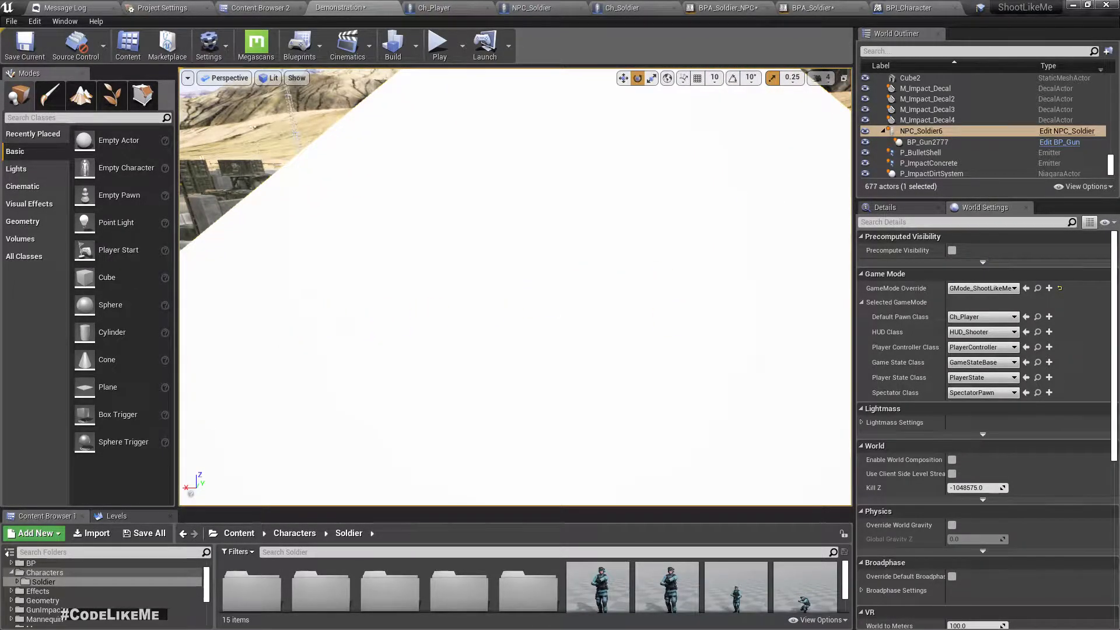
pyautogui.click(438, 42)
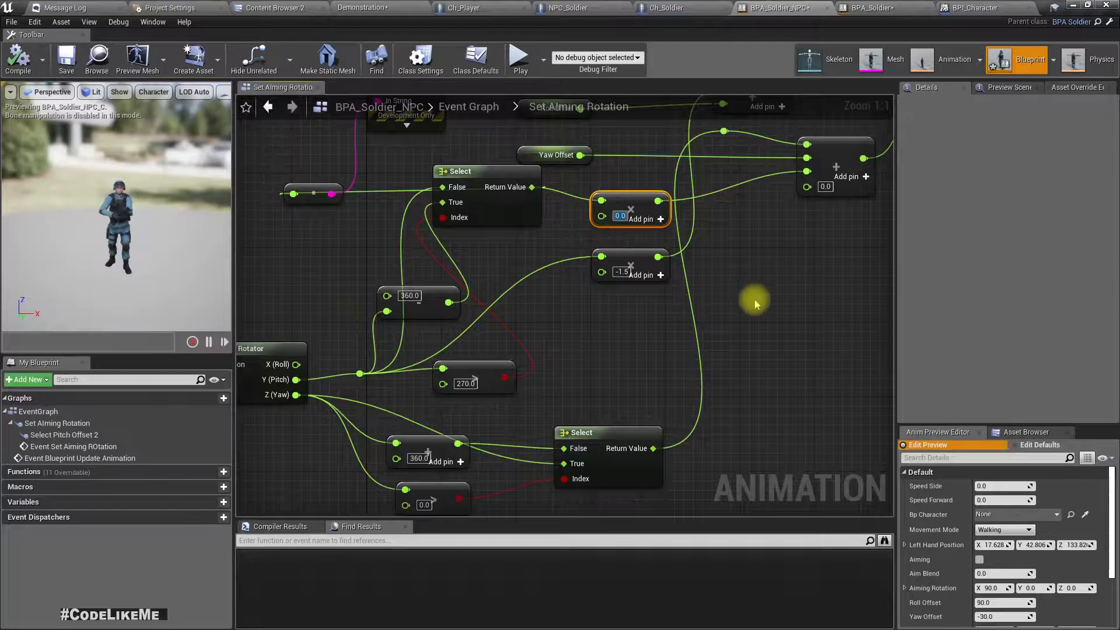
# Set the upper pitch Multiply node's value to 0.2 in Set Aiming Rotation
pyautogui.write('0.2')
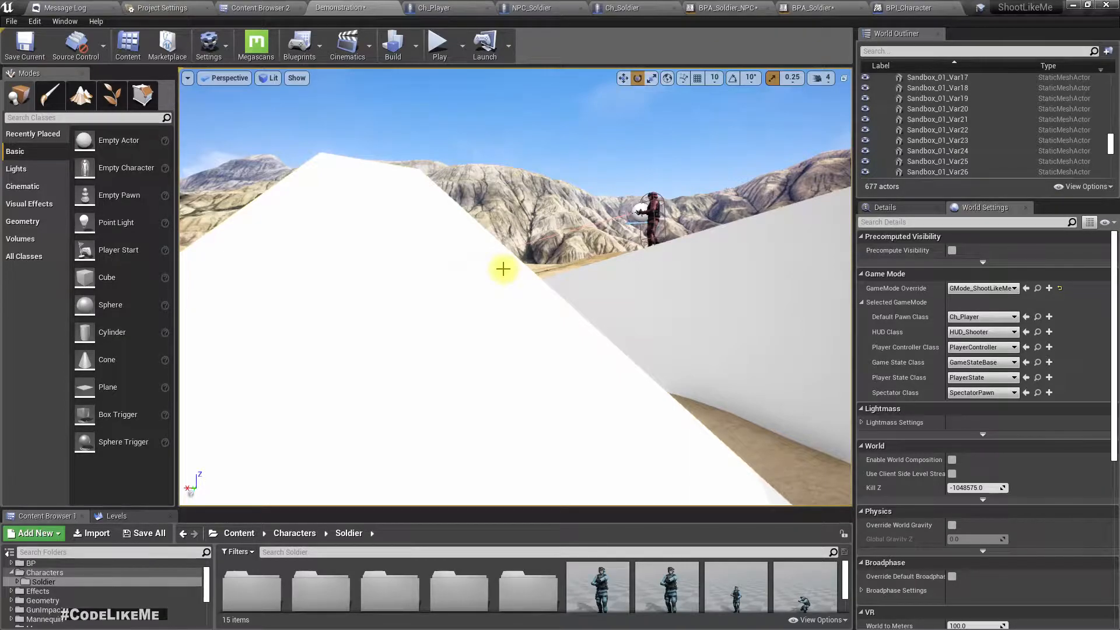
# Playtest the NPC aiming on the white wall, then stop and leave fullscreen
pyautogui.click(439, 41)
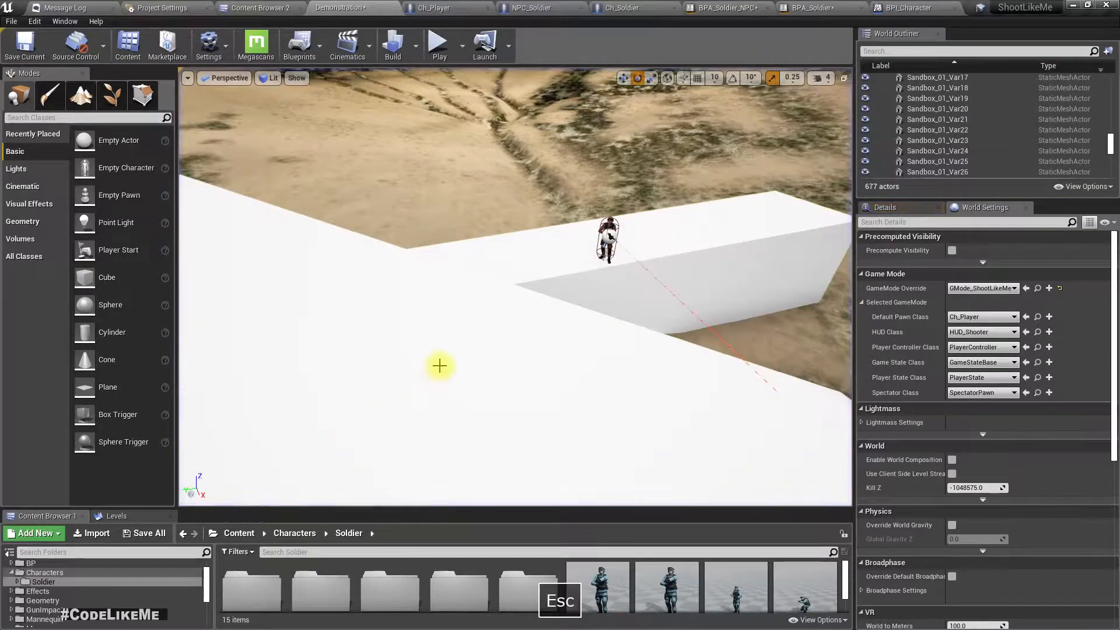
pyautogui.click(438, 42)
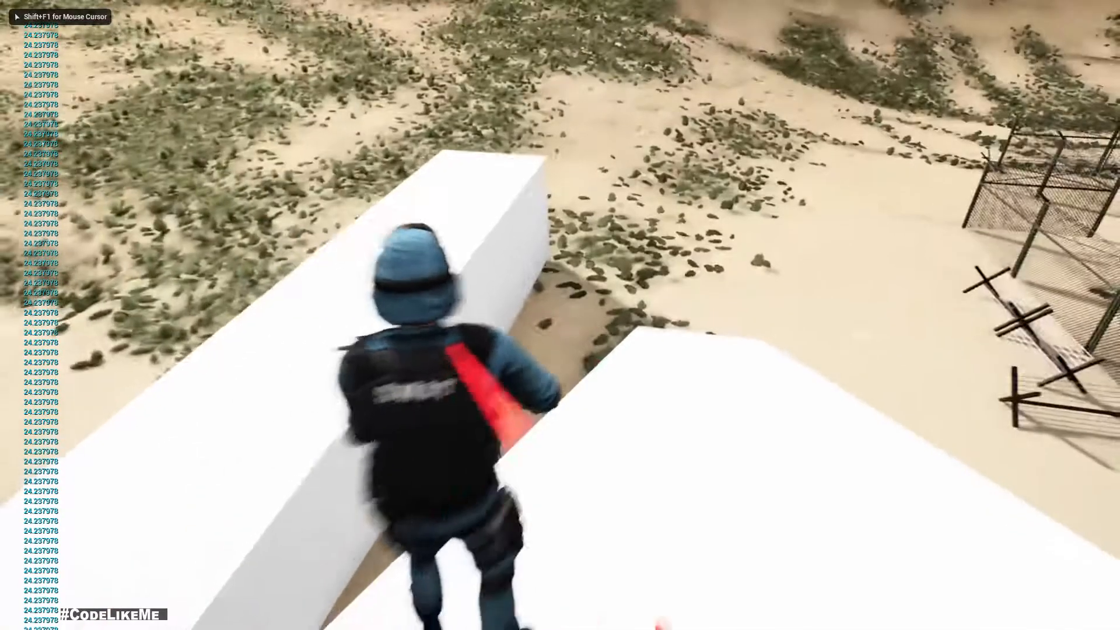
pyautogui.press('F11')
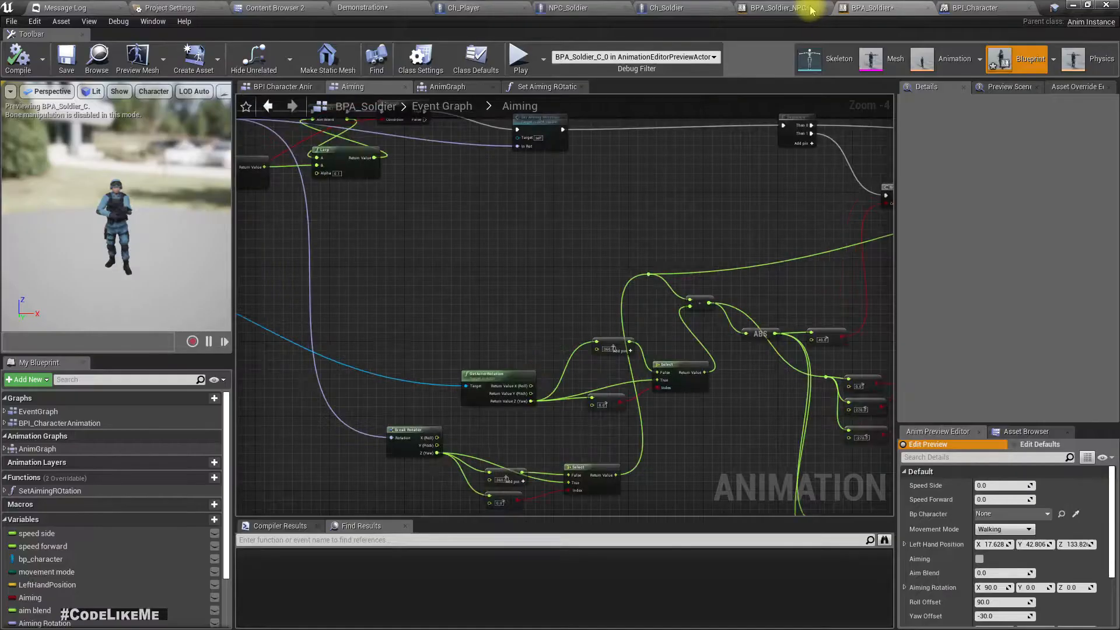
# Switch to BPA_Soldier_NPC's Set Aiming Rotation graph, upper multiplier now 0.7
pyautogui.click(442, 105)
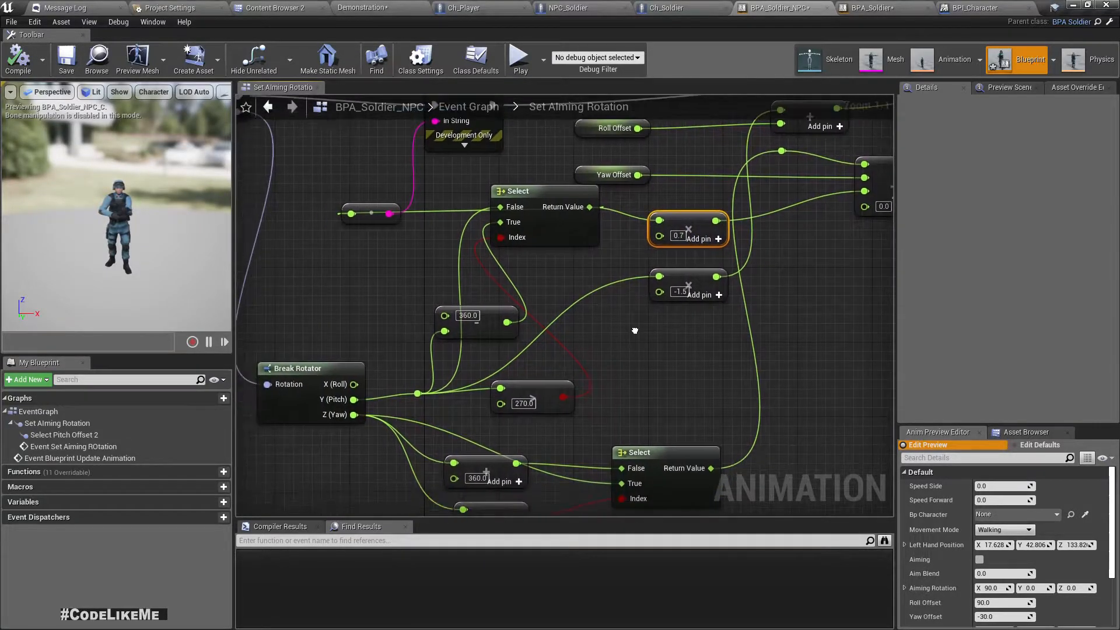
pyautogui.moveTo(588, 207)
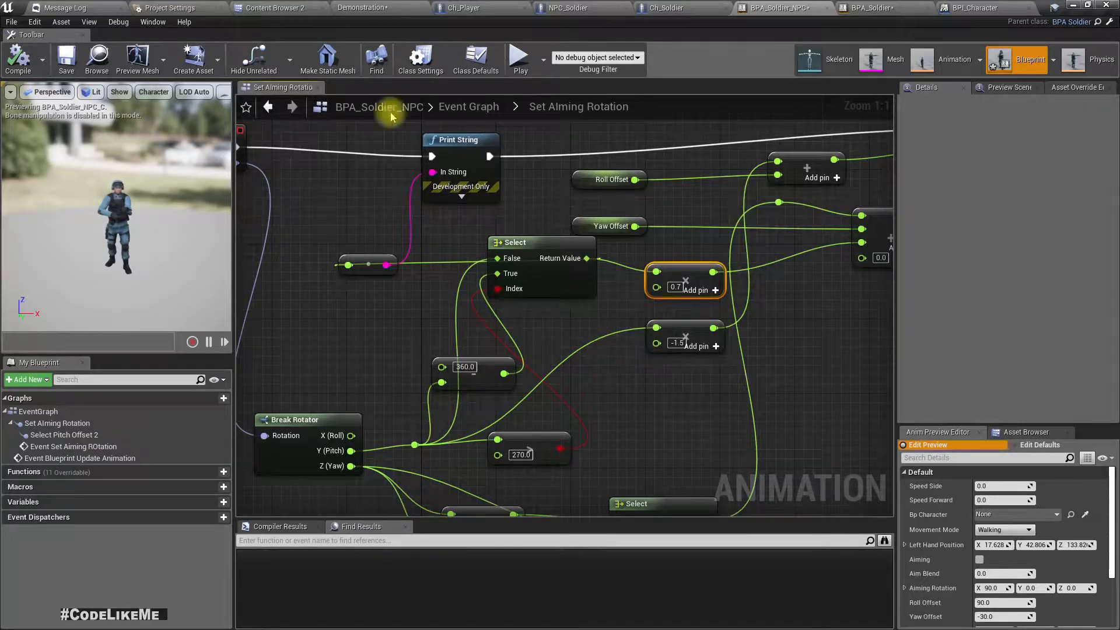
# Return to the Demonstration level editor viewport
pyautogui.click(1024, 7)
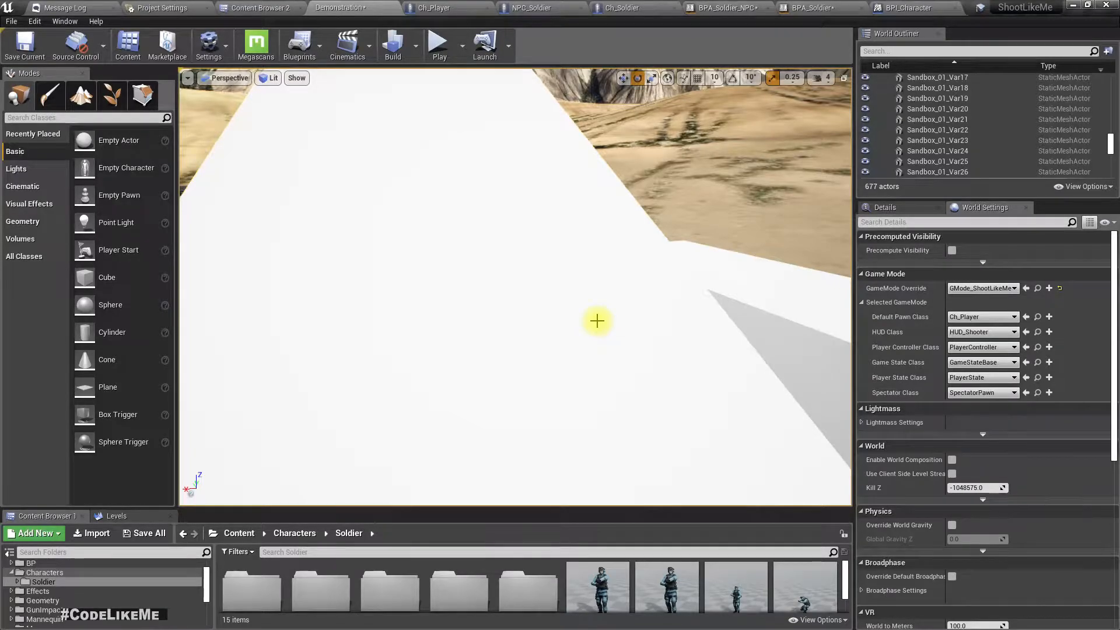
pyautogui.moveTo(705, 12)
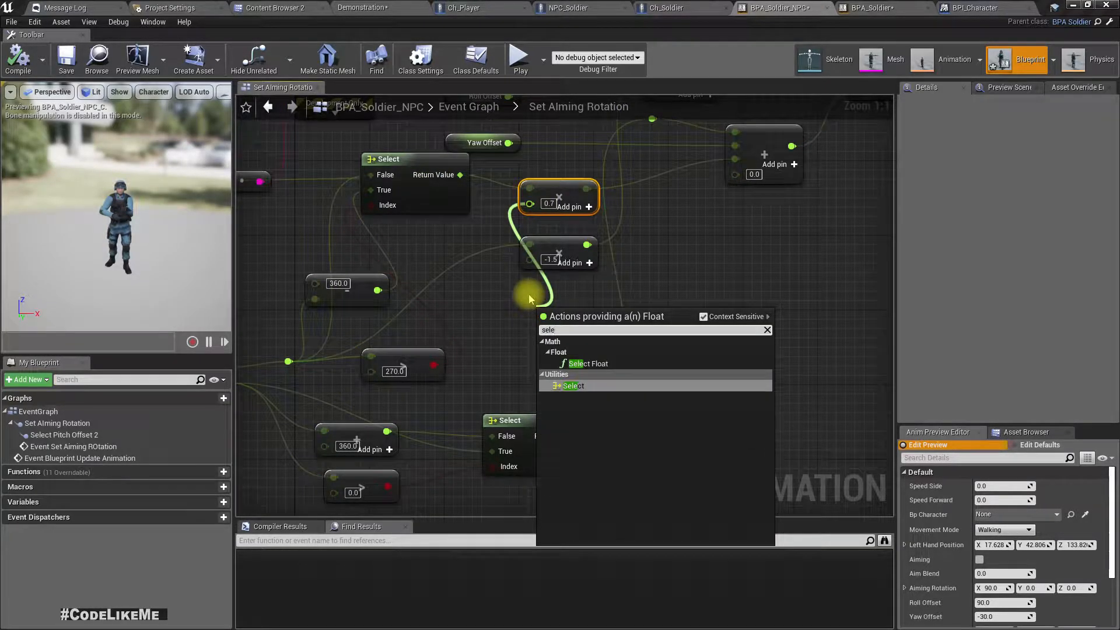
# Add a Select node feeding the pitch multiplier input and arrange it in the graph
pyautogui.click(572, 386)
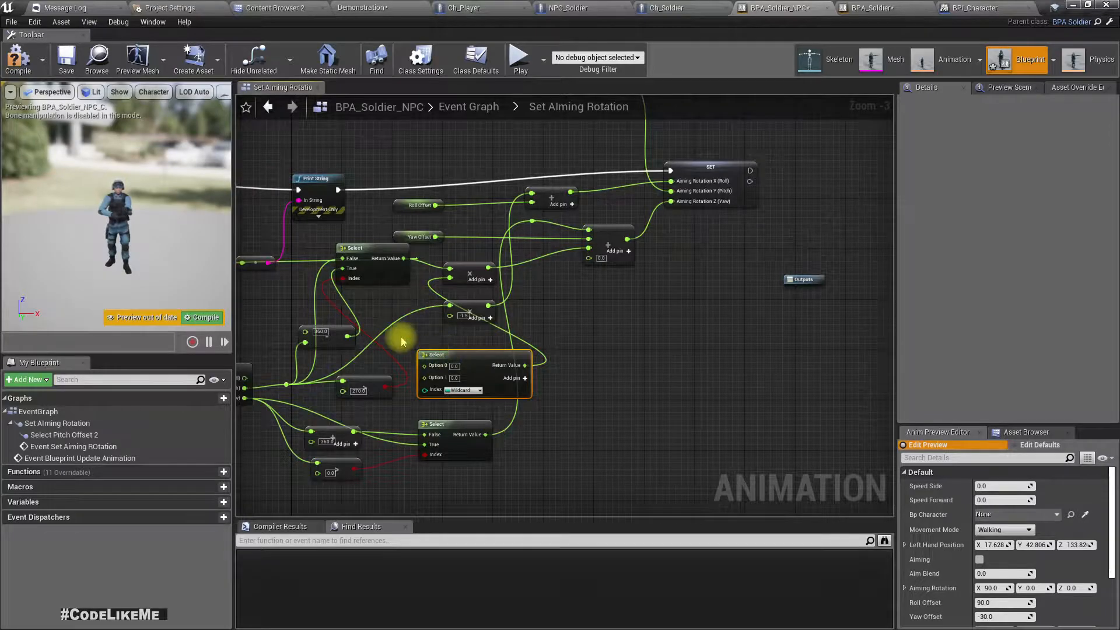
pyautogui.scroll(-3)
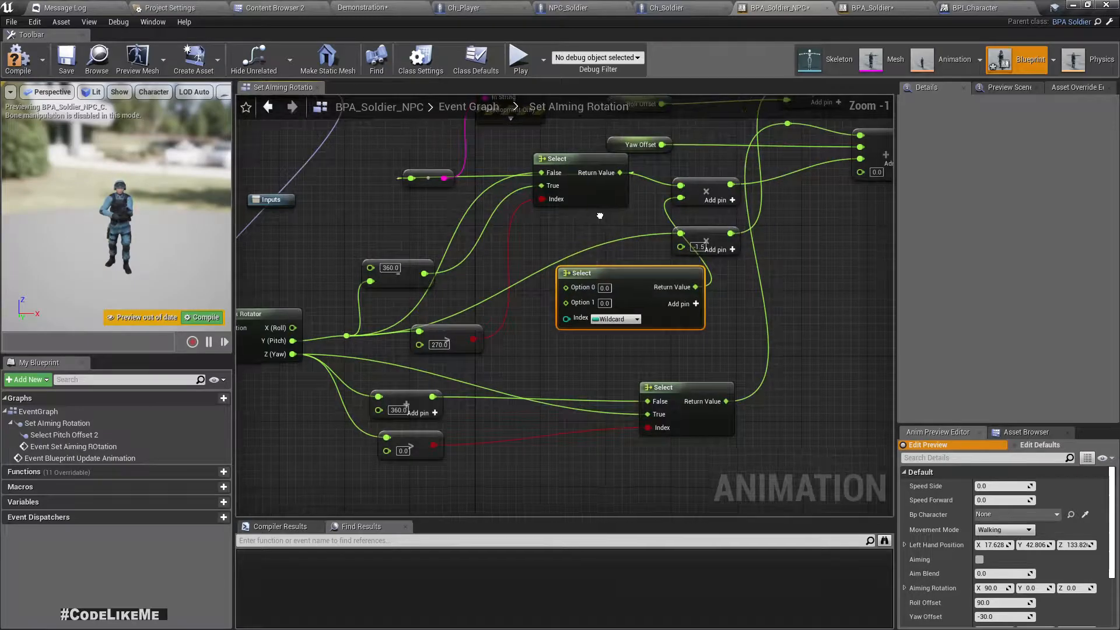
pyautogui.moveTo(600, 214); pyautogui.dragTo(507, 223)
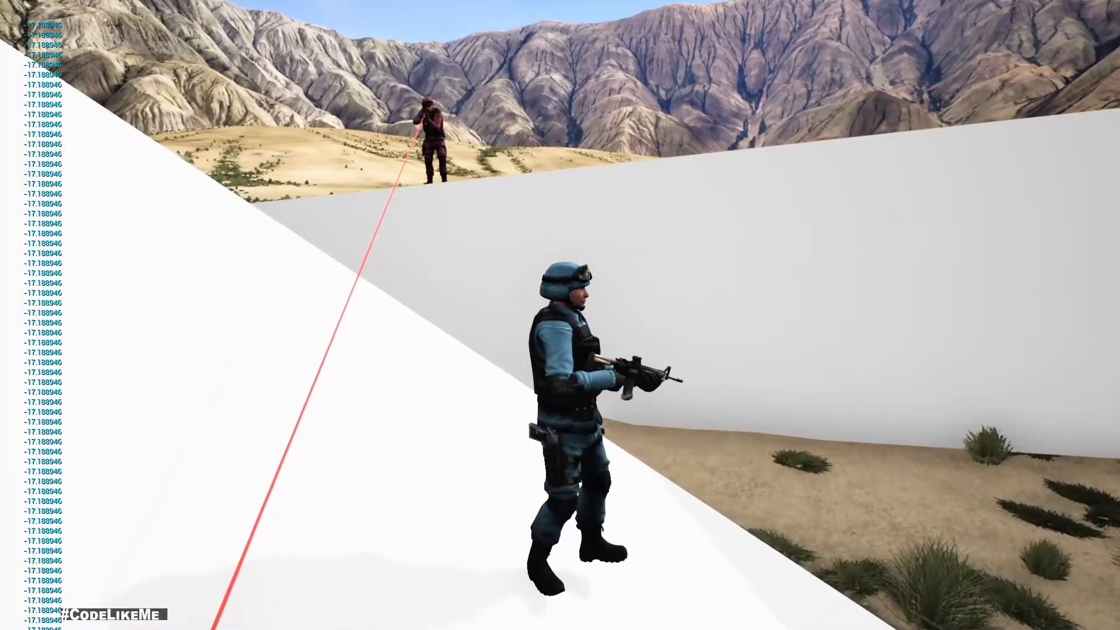
# Stop the play session and return to the level with the NPC on the wall
pyautogui.press('F11')
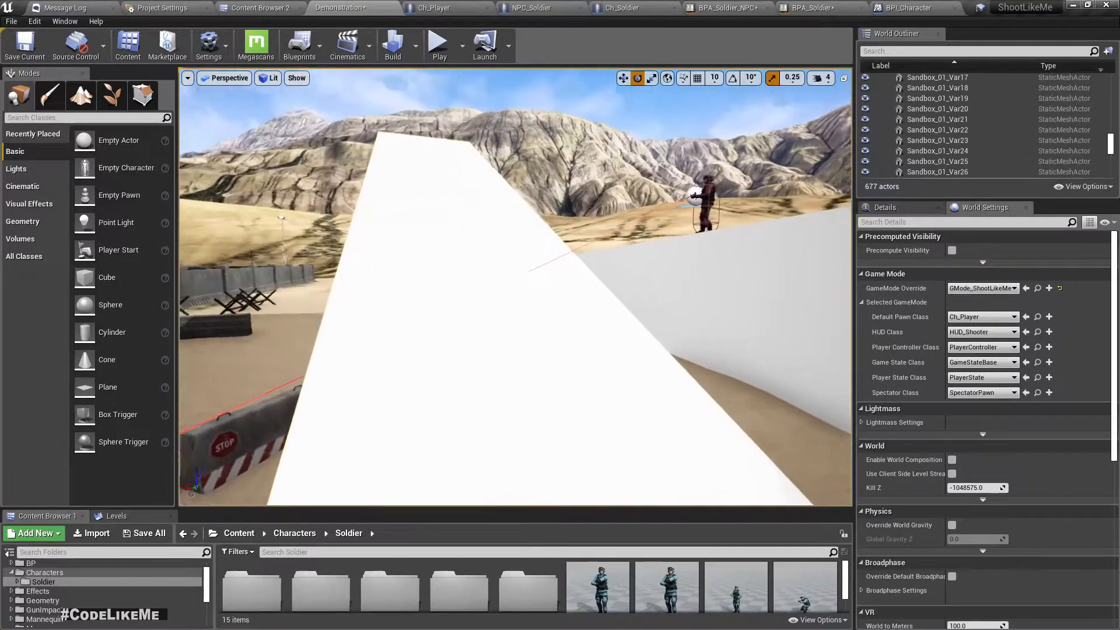
pyautogui.press('Alt+p')
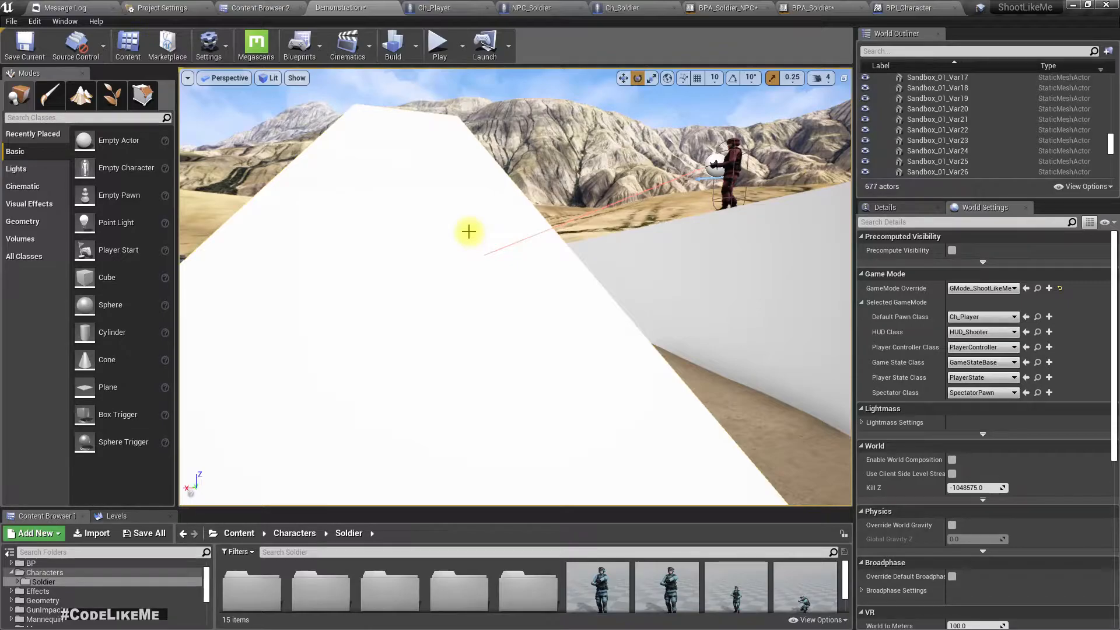
pyautogui.click(438, 43)
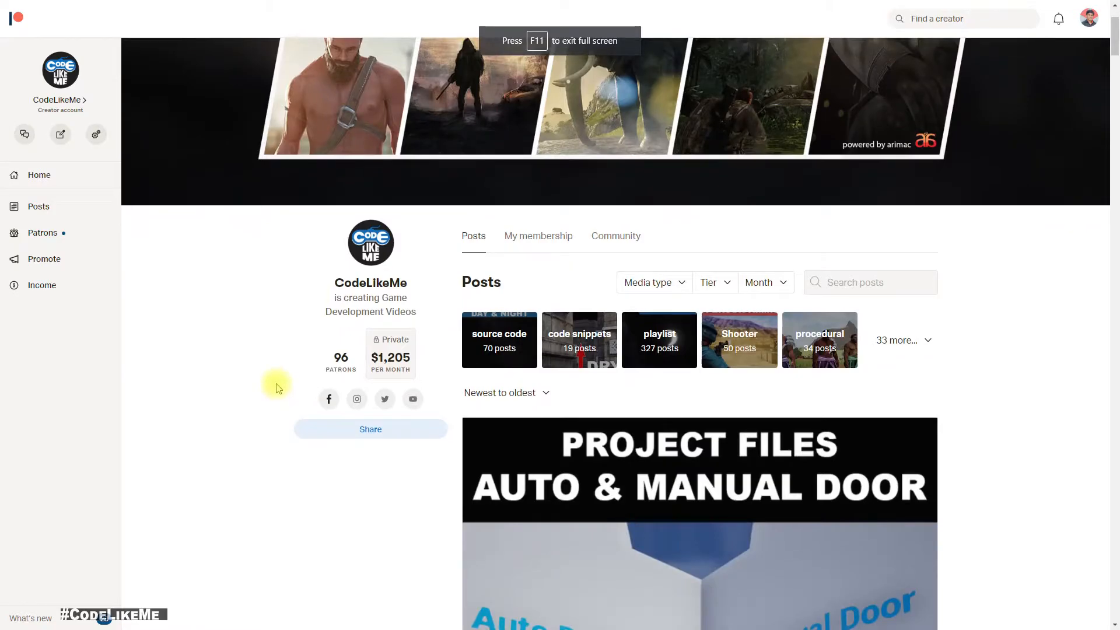
# Scroll the Patreon post feed down to the Project Files - Auto and Manual Doors post
pyautogui.scroll(-3)
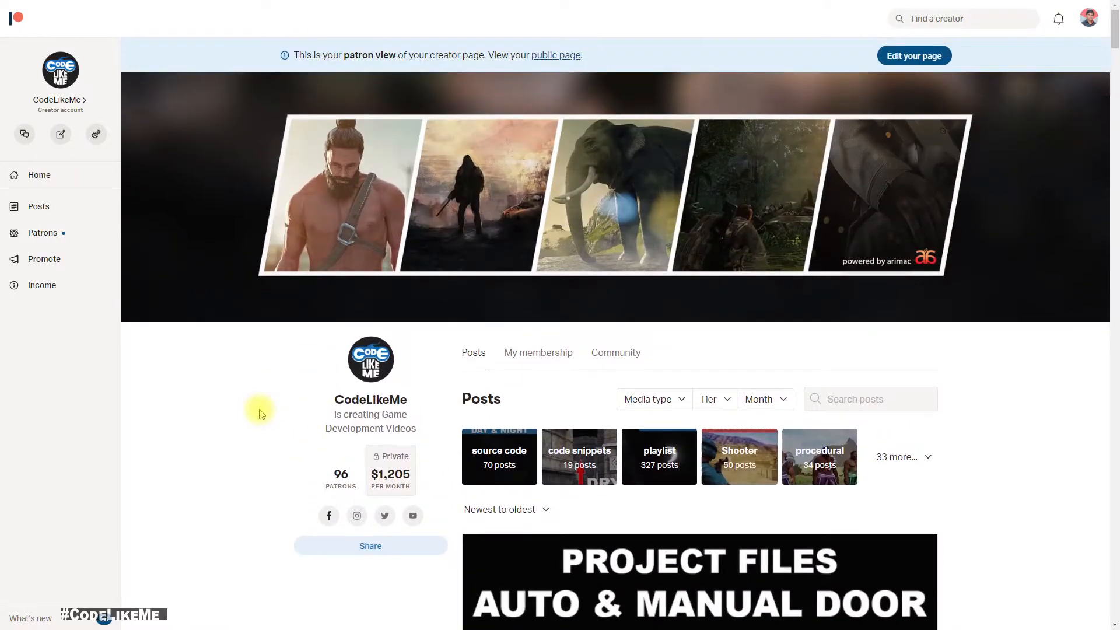
pyautogui.scroll(-3)
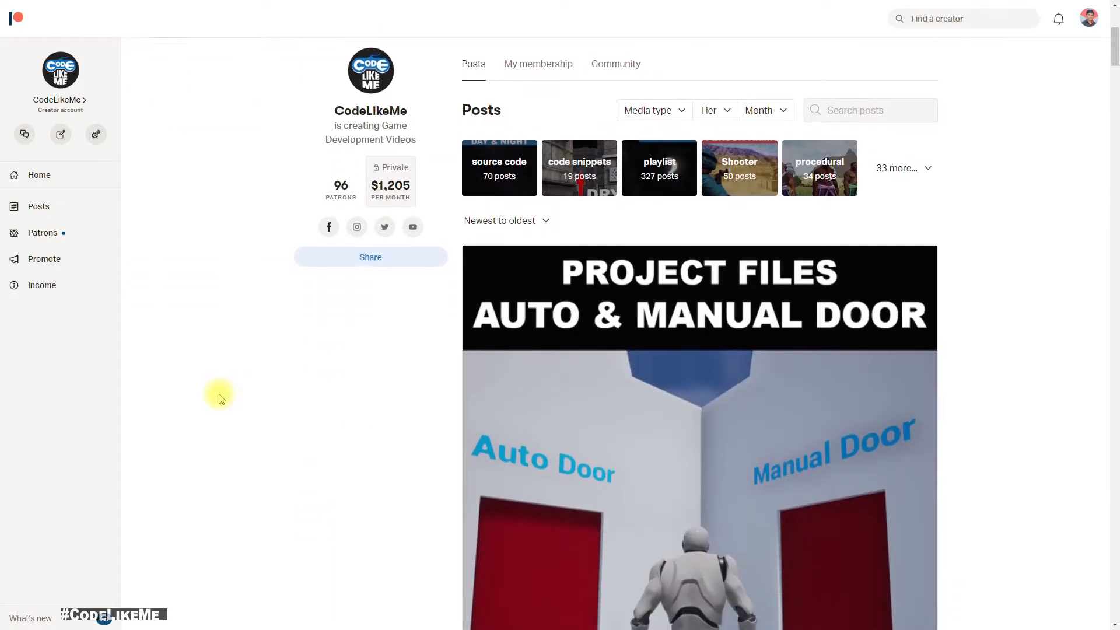
pyautogui.scroll(-3)
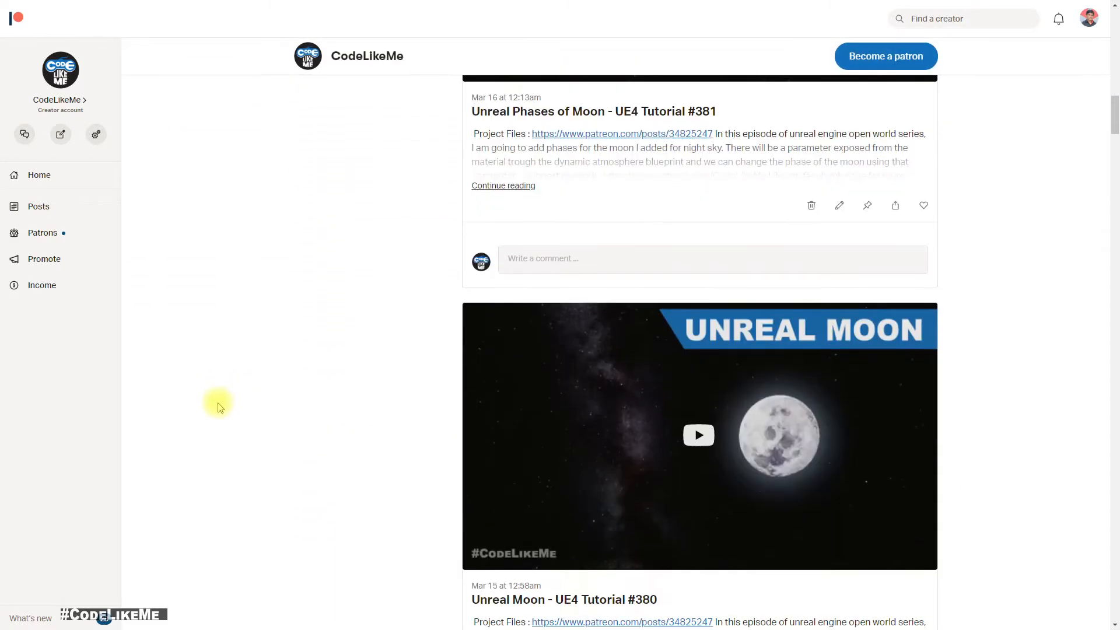
pyautogui.scroll(-3)
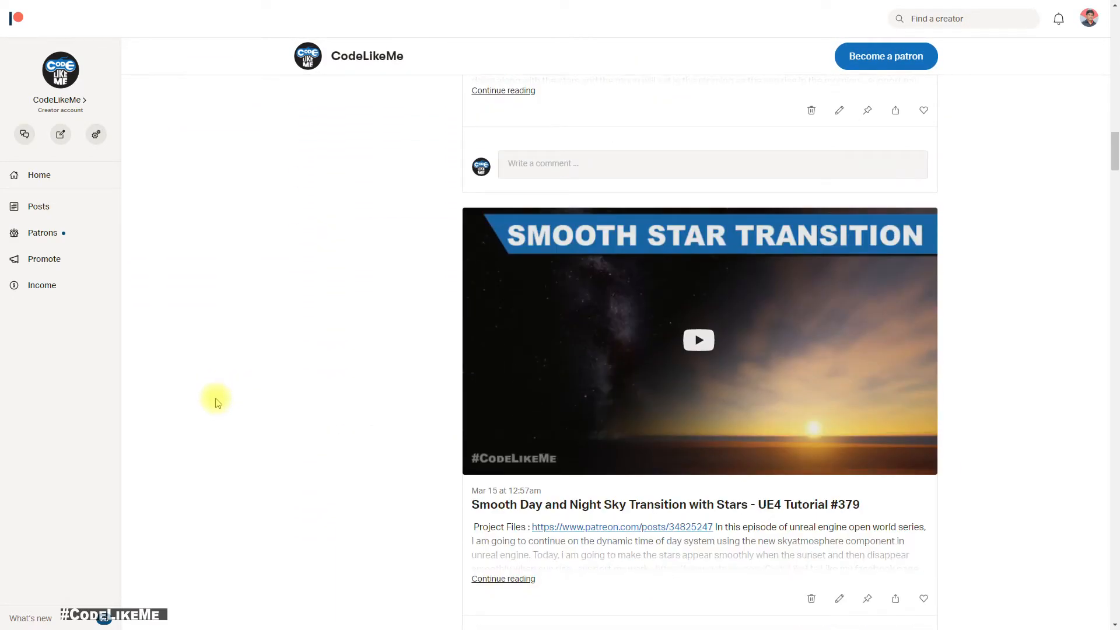
pyautogui.scroll(-3)
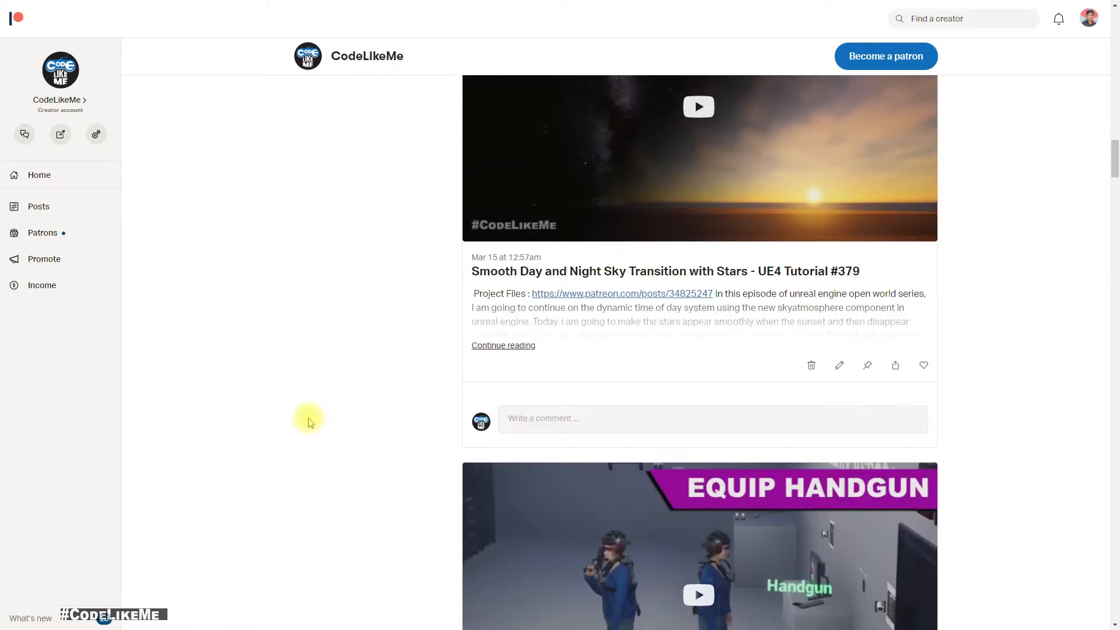
pyautogui.scroll(-3)
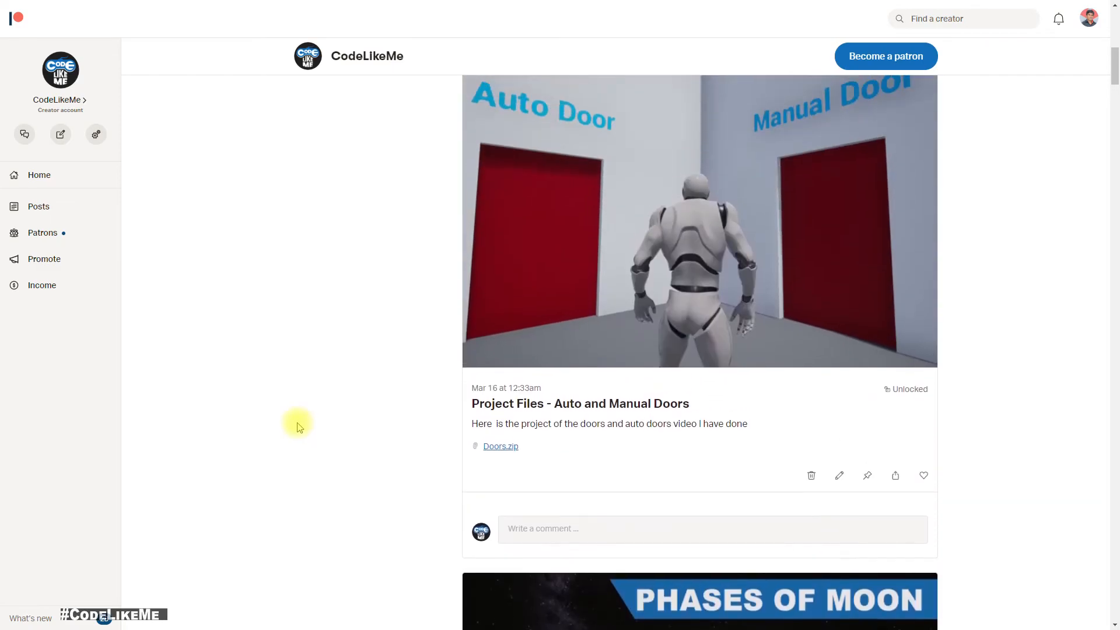